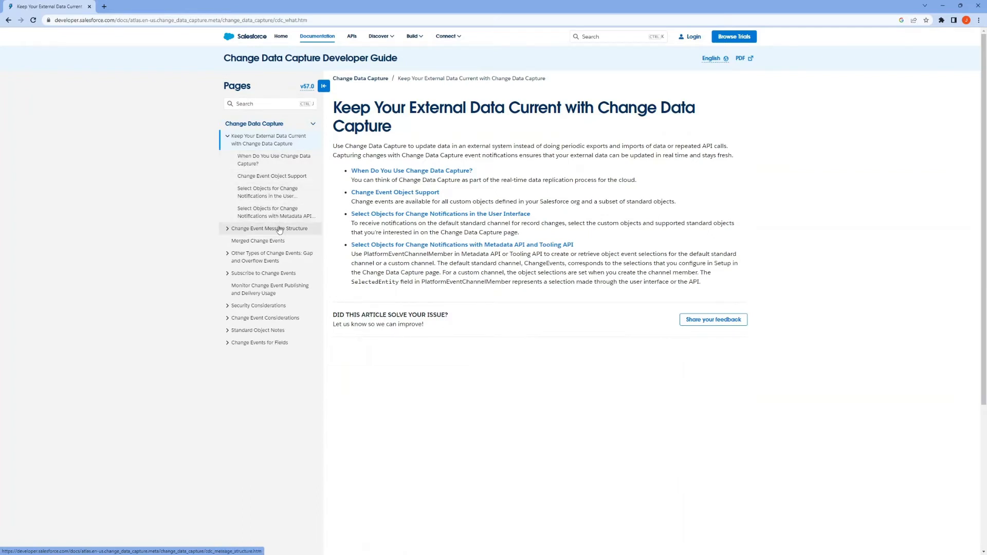
# Open the Change Data Capture overview page from the Pages navigation.
pyautogui.click(269, 228)
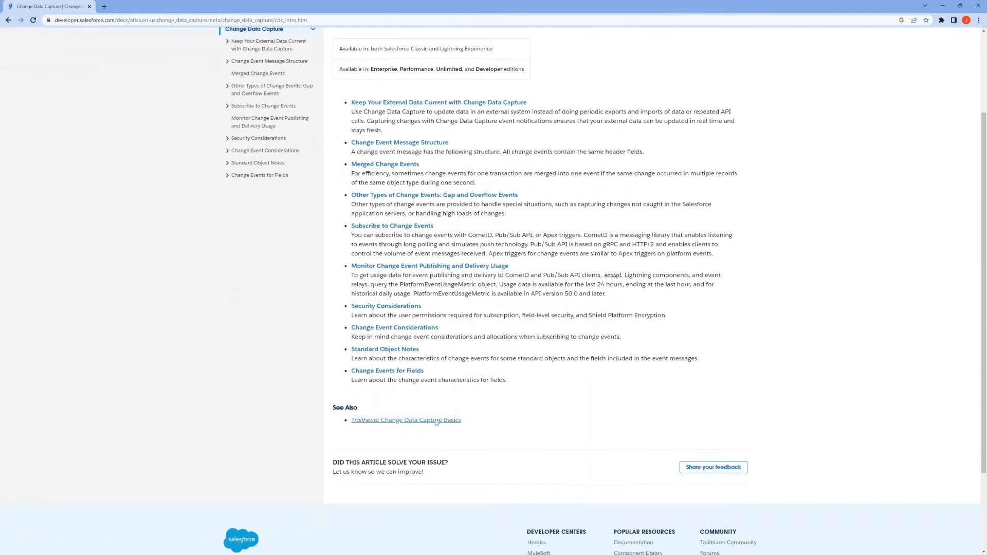
pyautogui.click(406, 420)
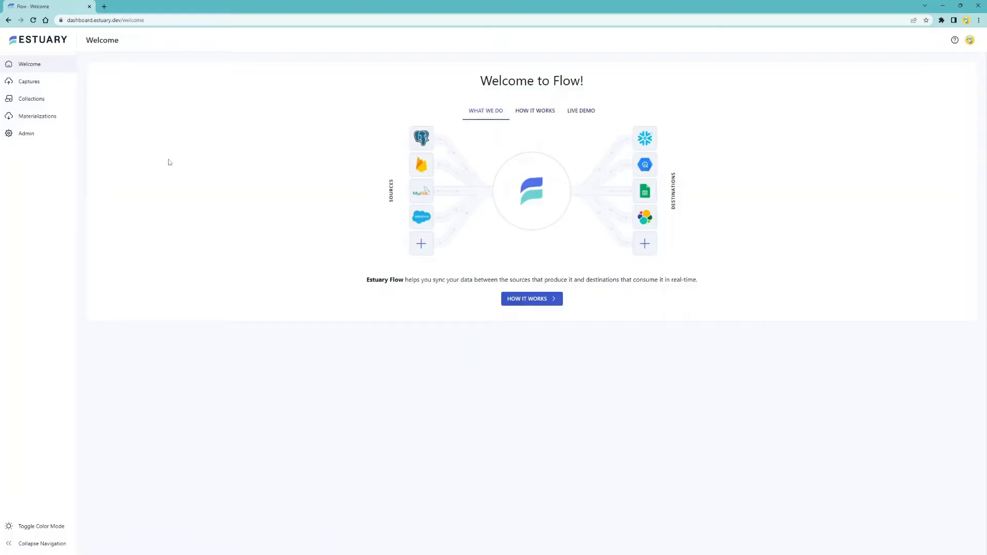
# Start a new capture from Captures, searching 'salesforce' and choosing the Salesforce Real-Time connector.
pyautogui.click(29, 81)
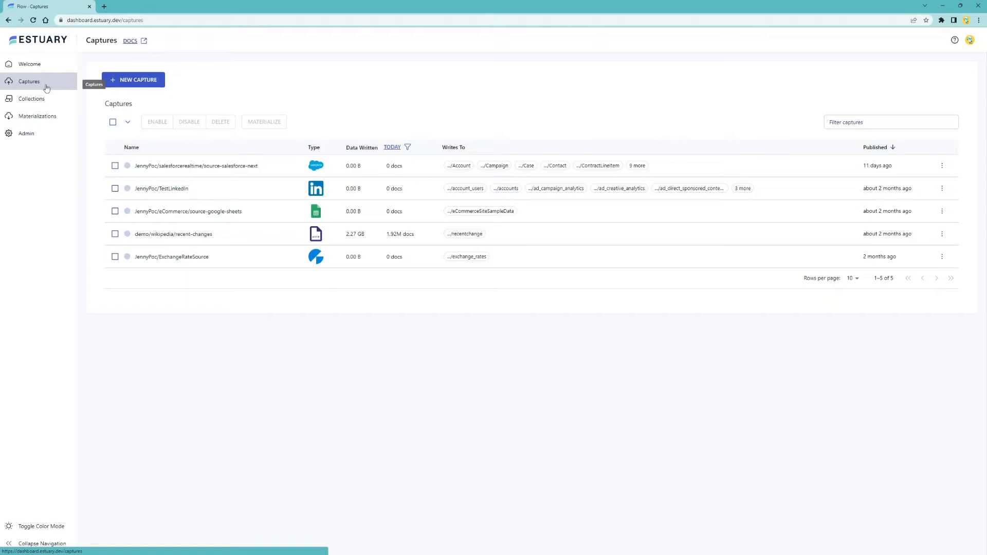
pyautogui.click(133, 79)
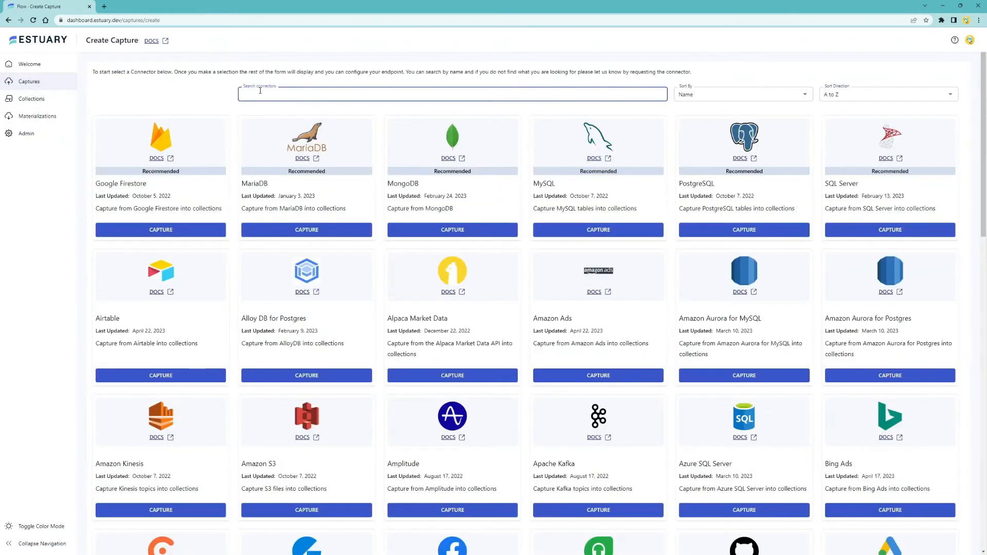
pyautogui.write('salesforce')
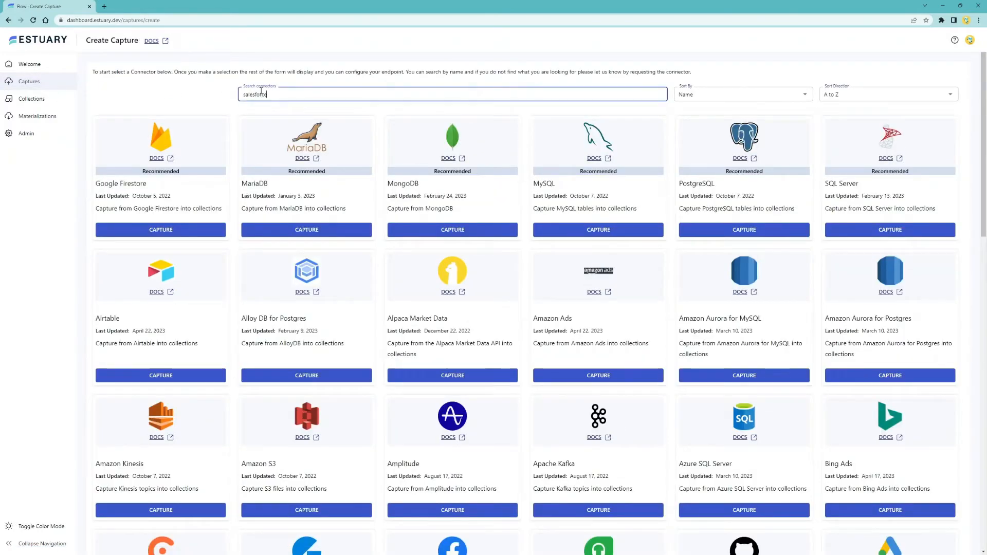
pyautogui.write('salesforce')
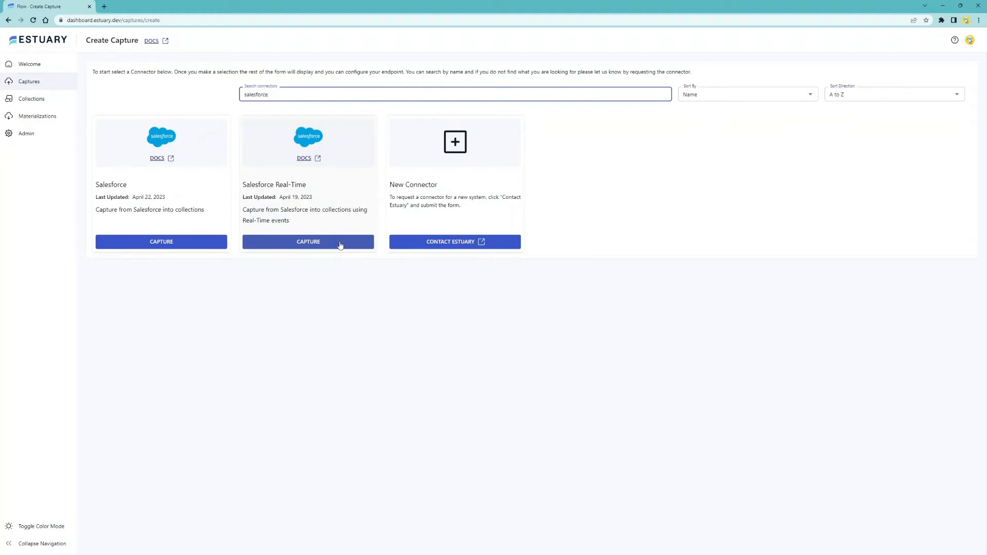
pyautogui.click(308, 241)
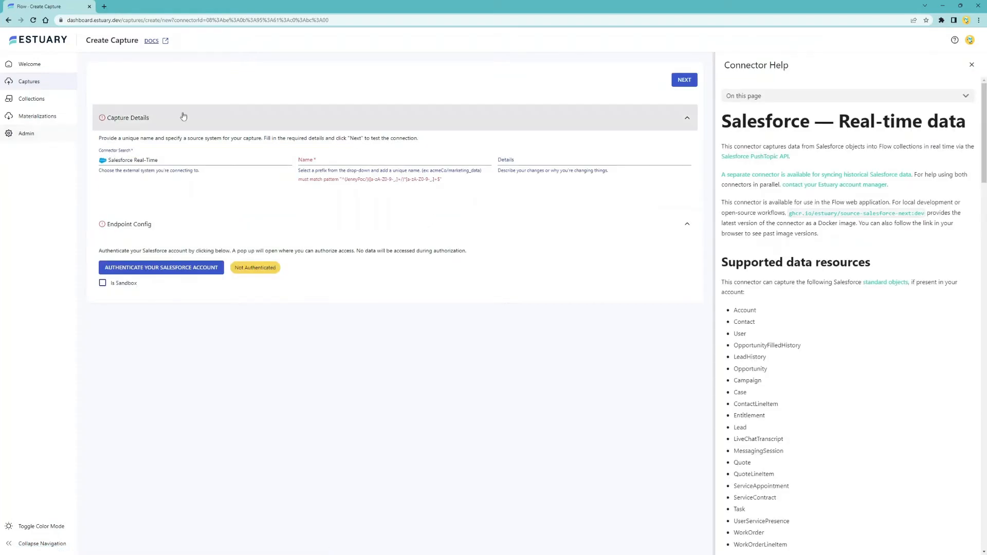
# Name the new capture JennyPoc/SalesforceCDC.
pyautogui.write('JennyPoc/')
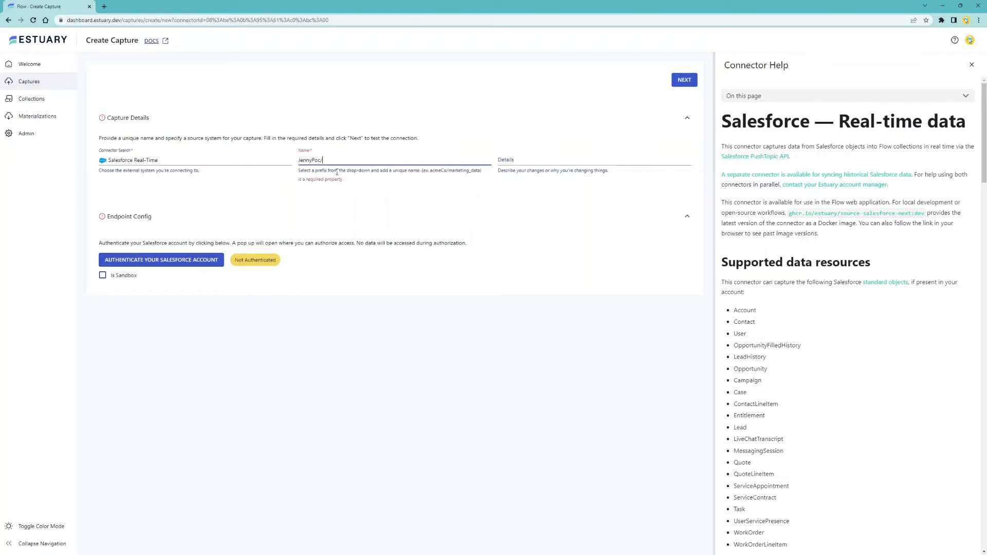
pyautogui.write('Salesfor')
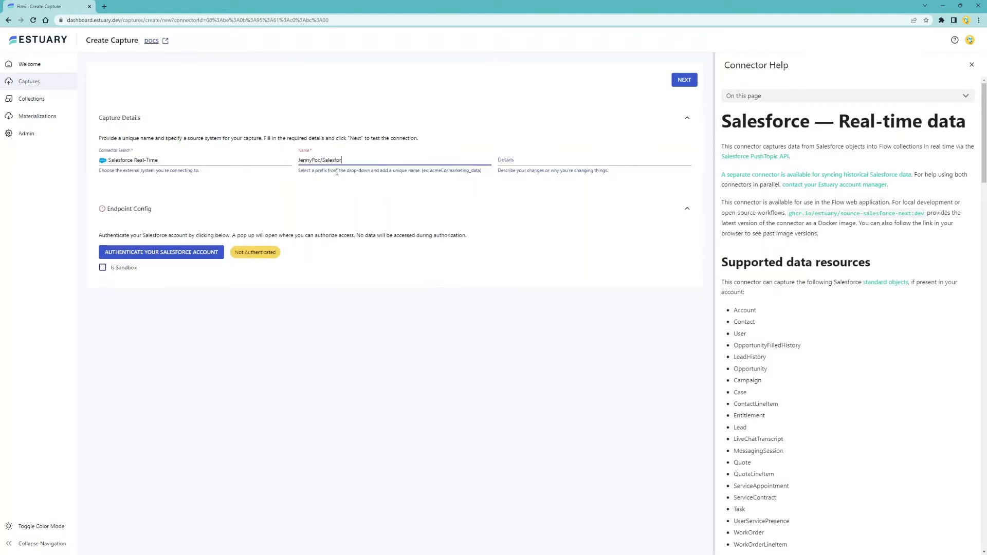
pyautogui.write('CDC')
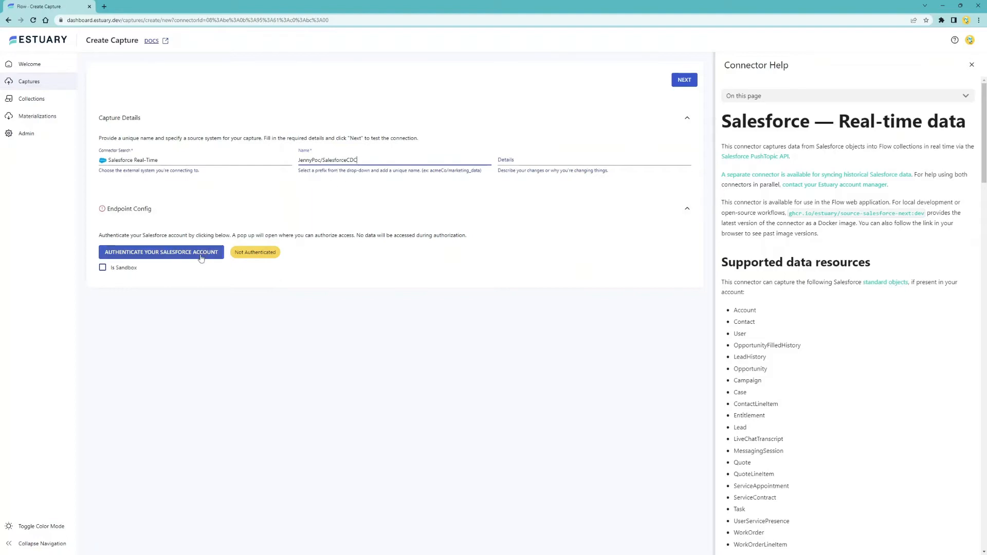
pyautogui.click(162, 252)
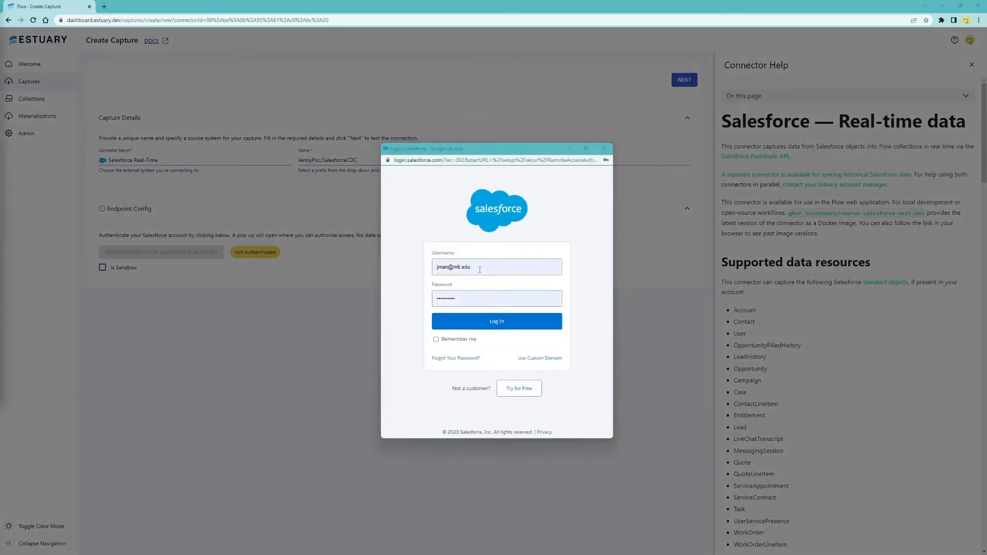
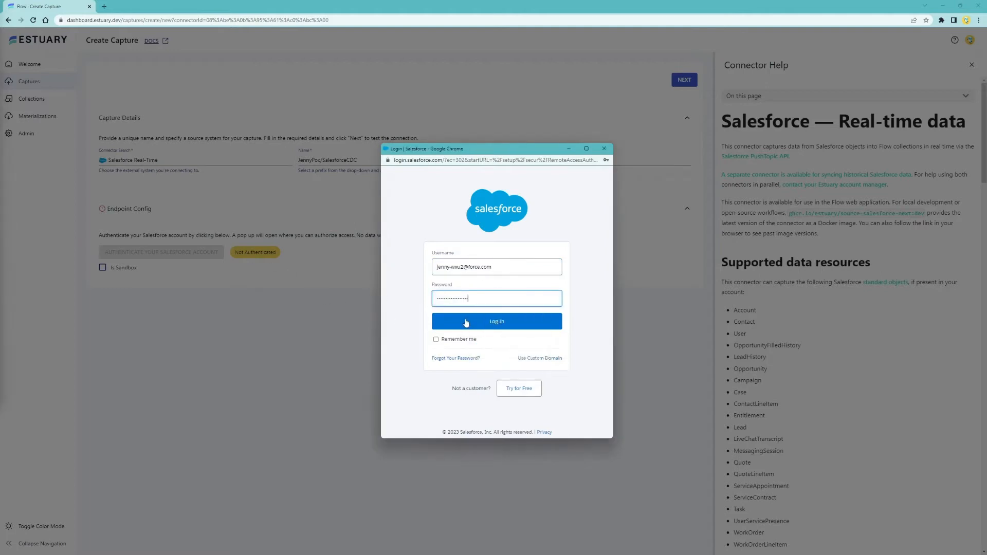
pyautogui.click(495, 321)
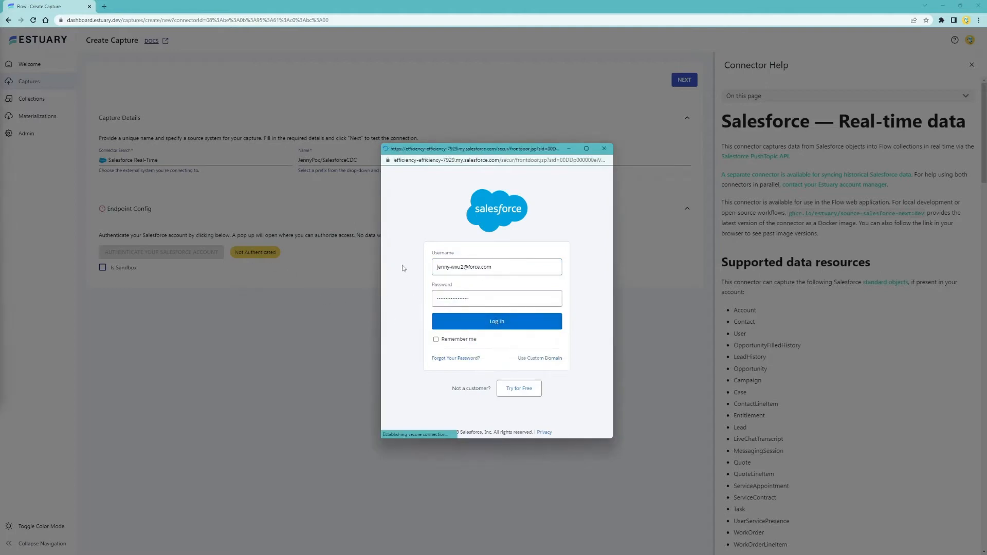
pyautogui.click(496, 321)
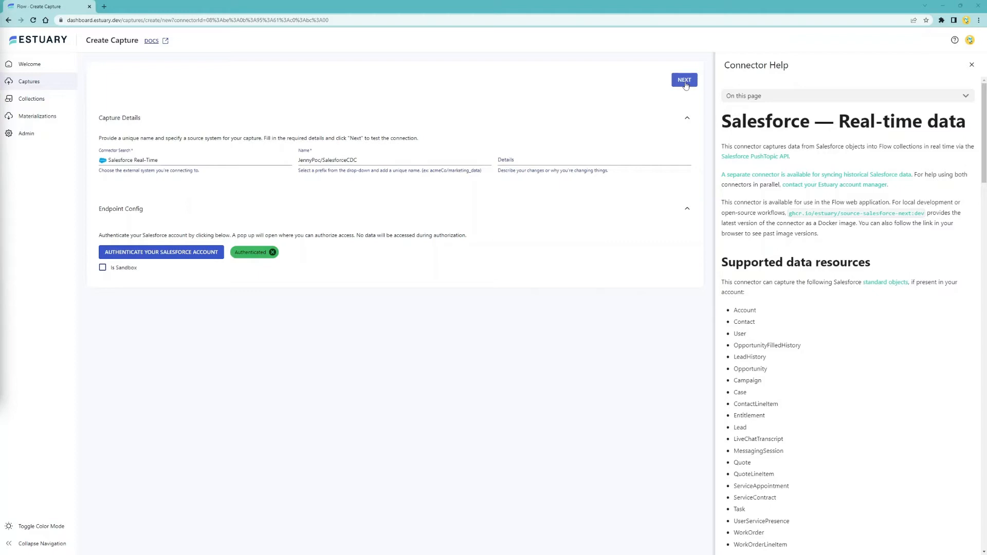
# Discover the capture's collections, then save and publish it until the log reports Success.
pyautogui.click(684, 80)
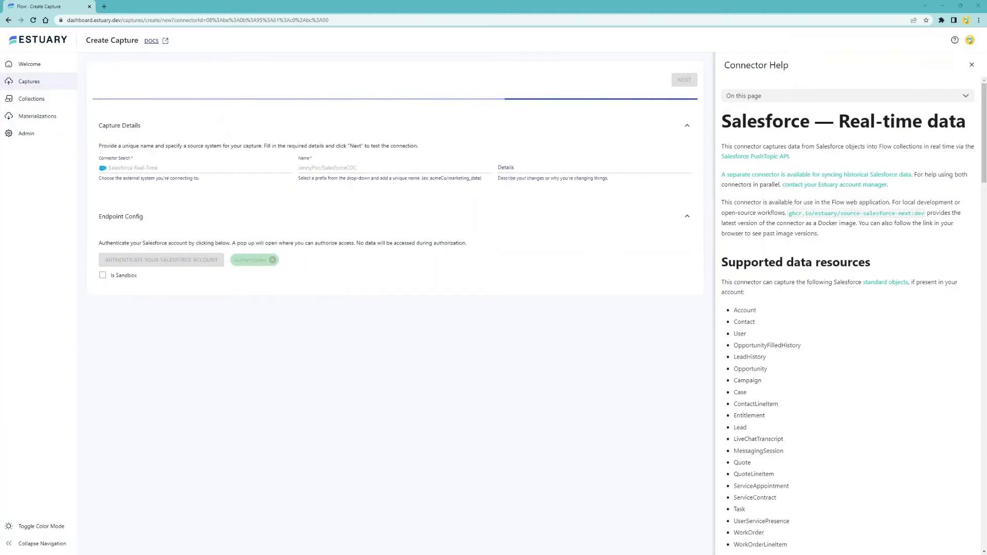
pyautogui.click(684, 79)
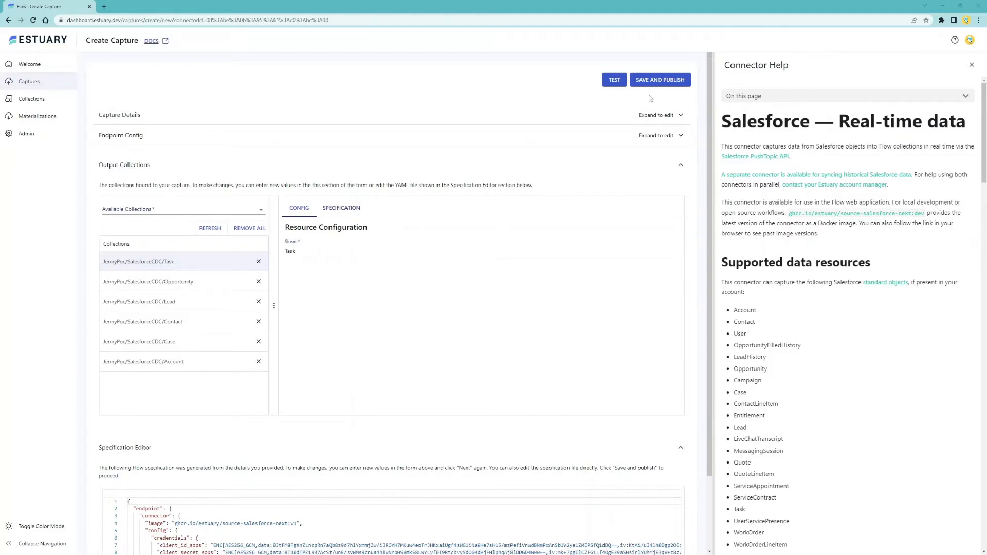
pyautogui.click(660, 79)
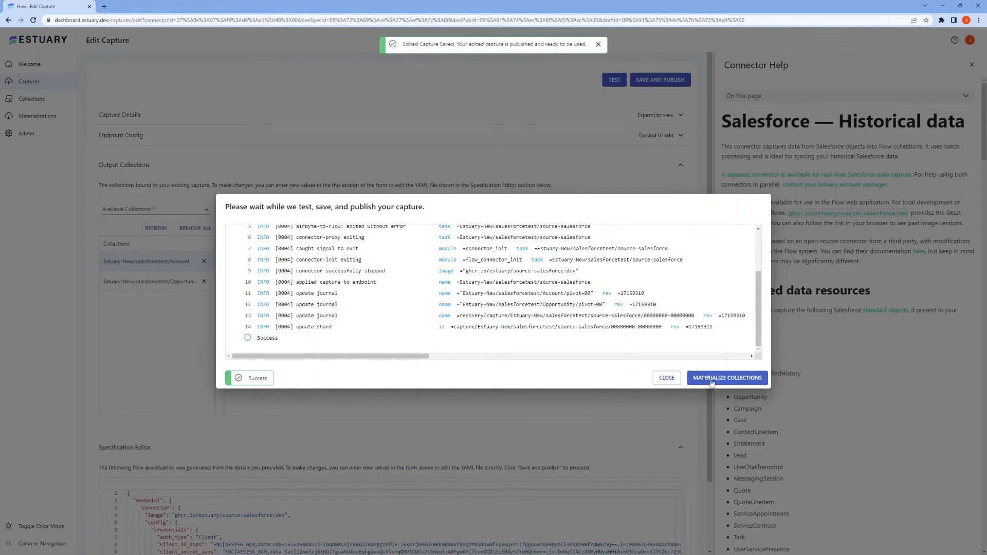
# Materialize the captured collections into the existing Google BigQuery materialization.
pyautogui.click(726, 377)
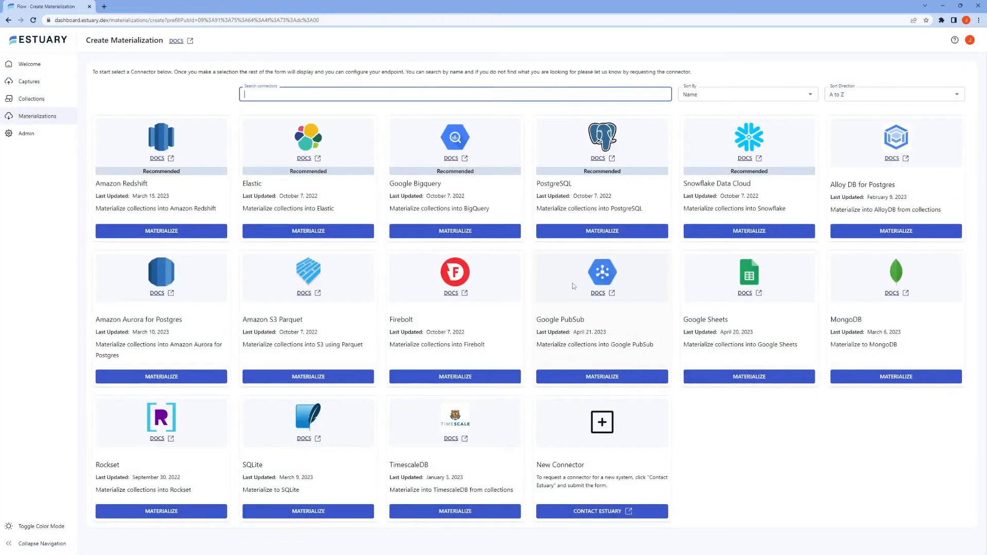
pyautogui.write('bigquery')
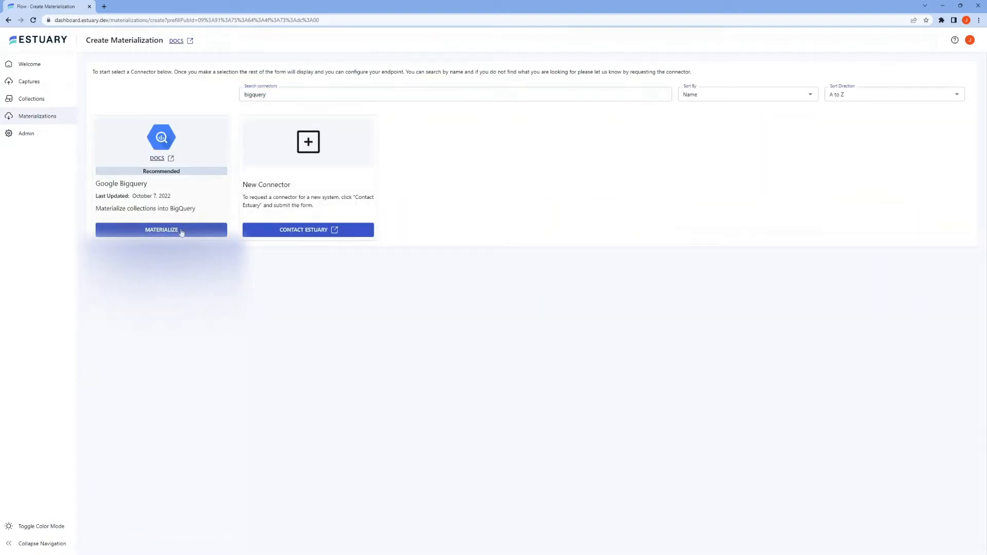
pyautogui.click(162, 229)
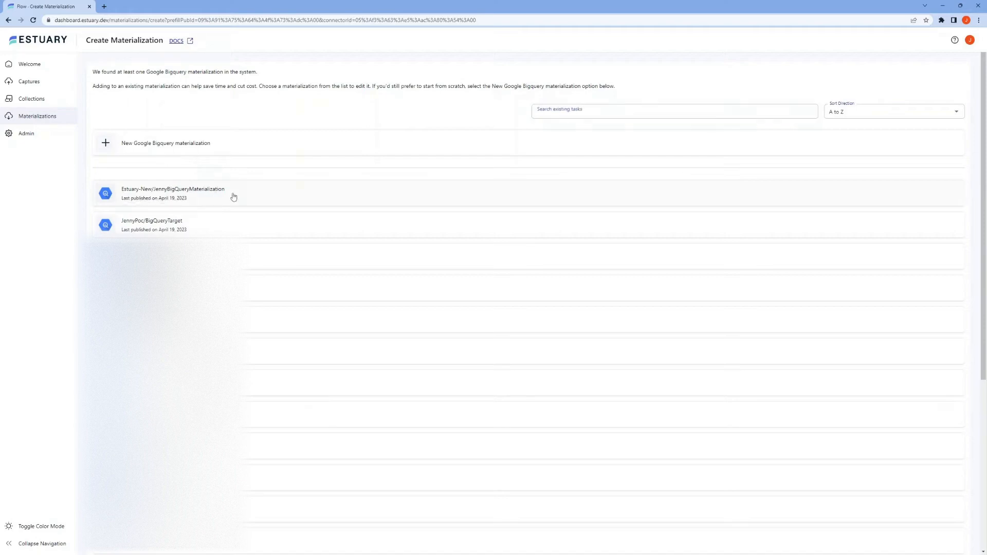
pyautogui.click(173, 193)
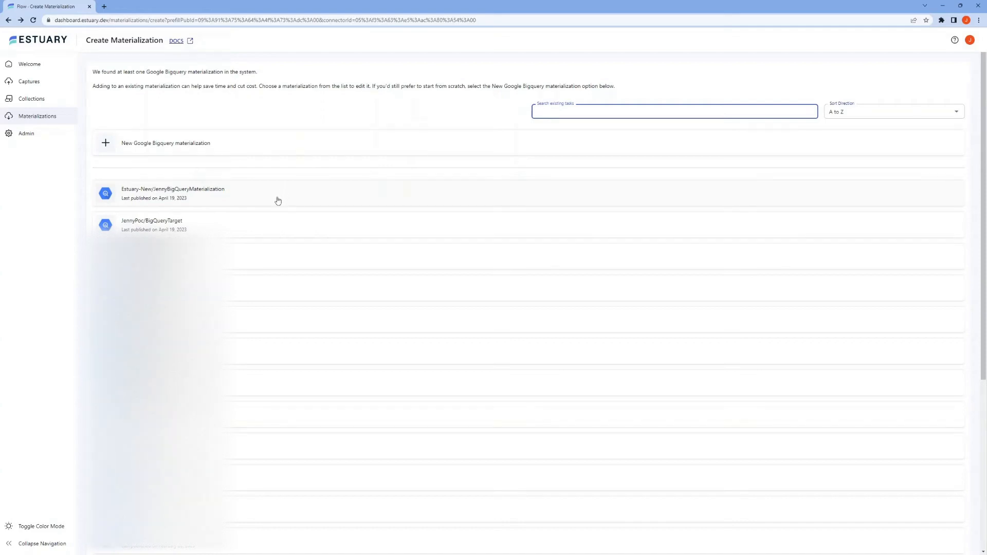
pyautogui.click(173, 194)
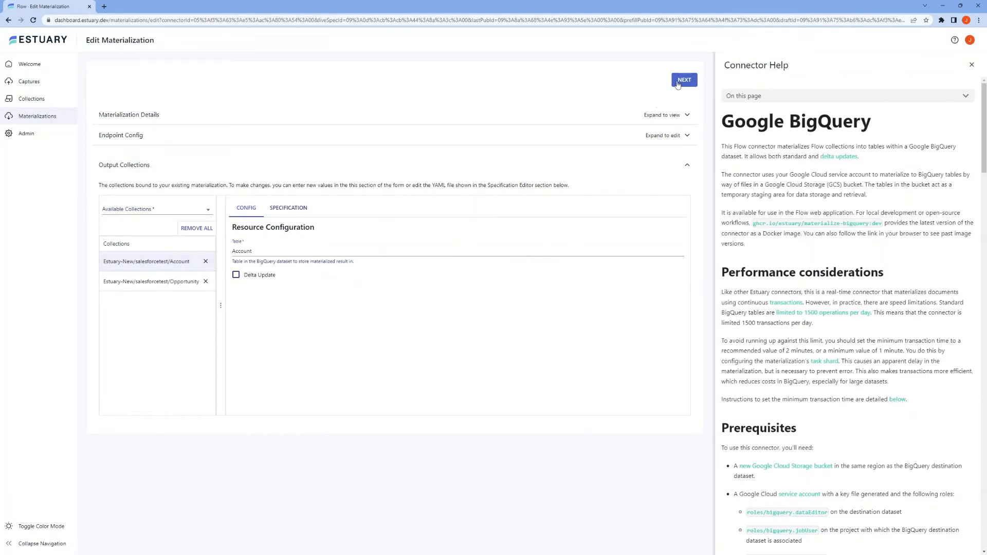
# Generate the materialization's specification with the new Account and Opportunity bindings and publish it.
pyautogui.click(684, 80)
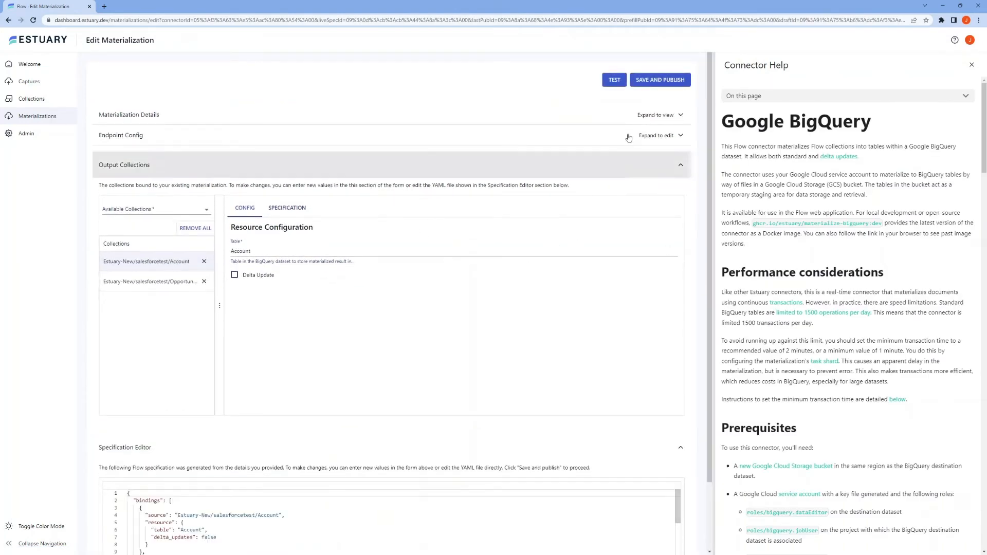
pyautogui.click(659, 80)
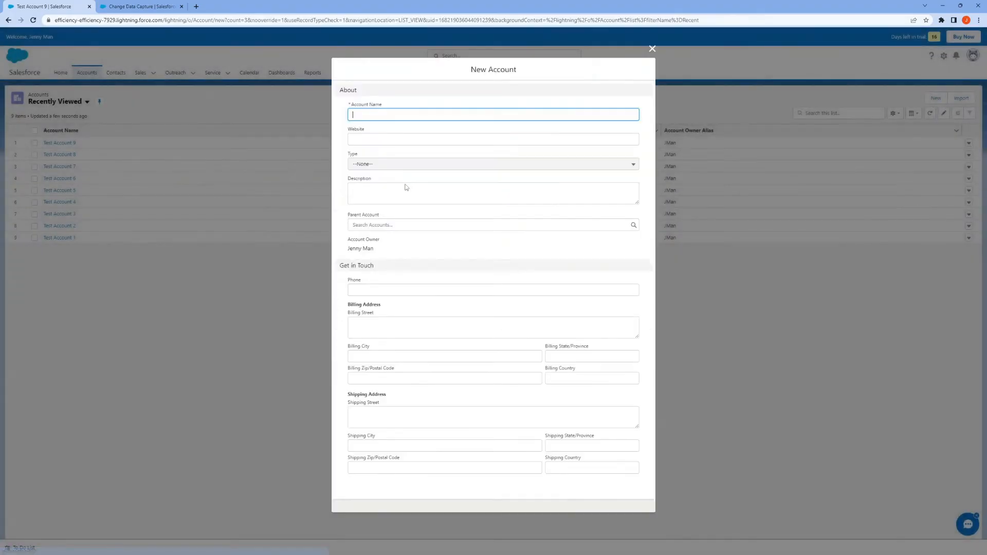
# Save a new Salesforce account named Test Account 10.
pyautogui.write('Test Account 10')
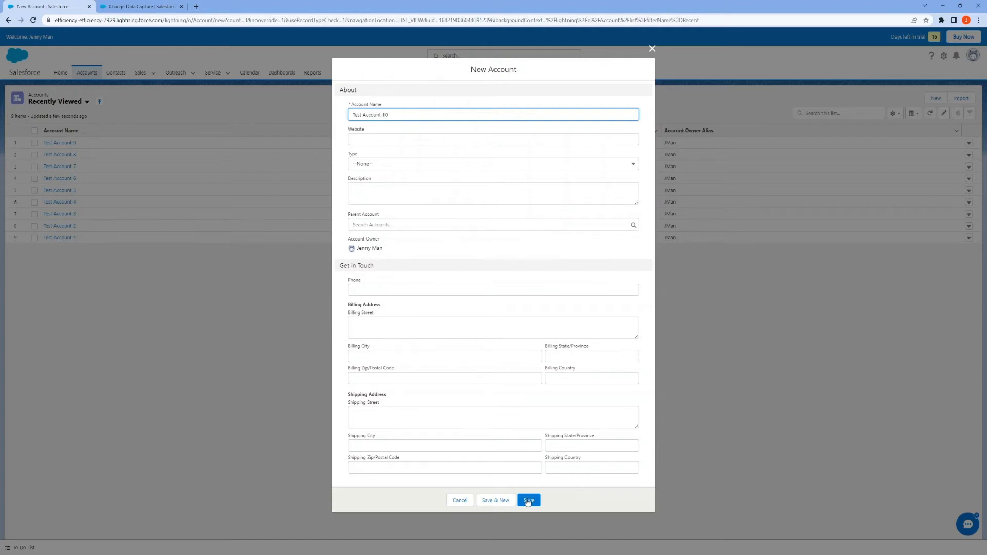
pyautogui.click(529, 500)
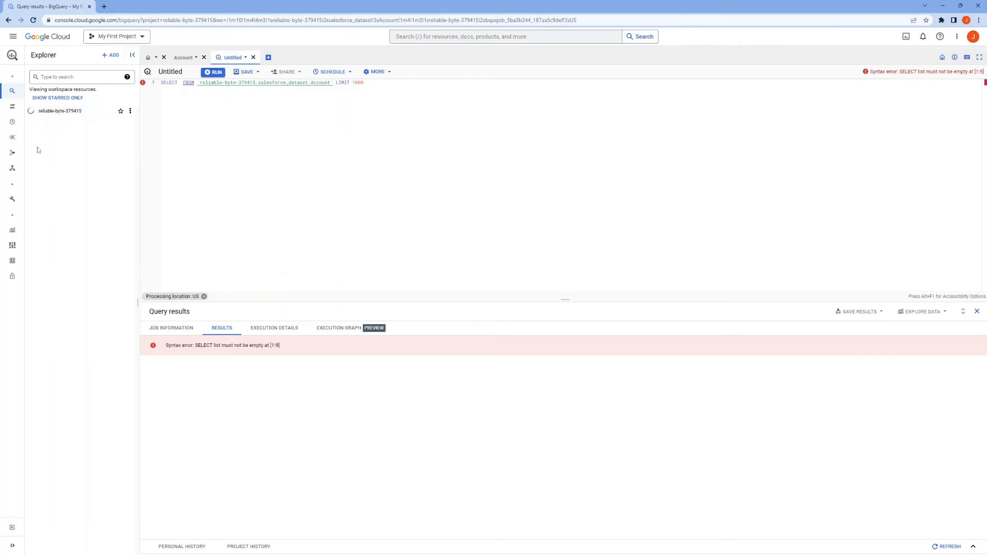
# Preview the rows of the Account table in salesforce_dataset, scrolling through its columns.
pyautogui.click(30, 111)
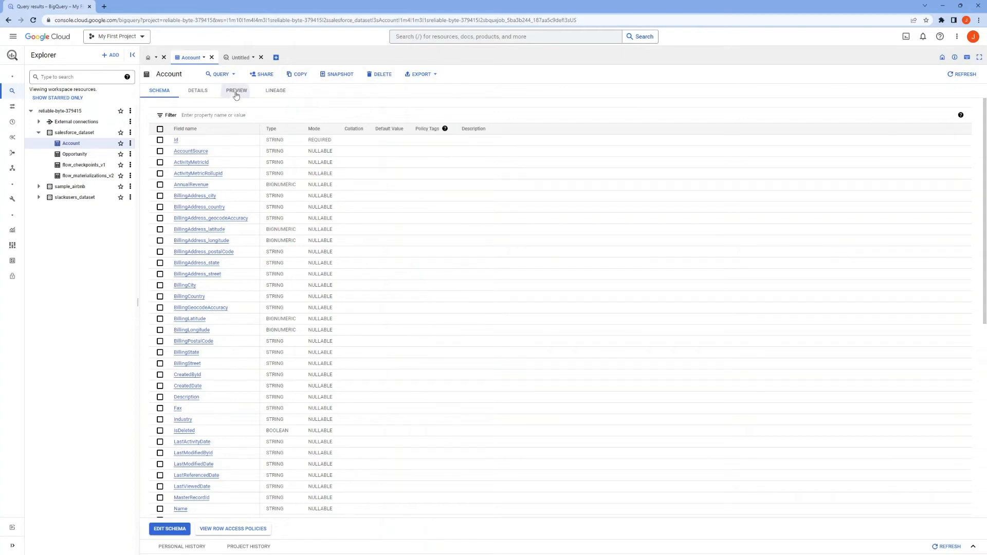
pyautogui.click(237, 91)
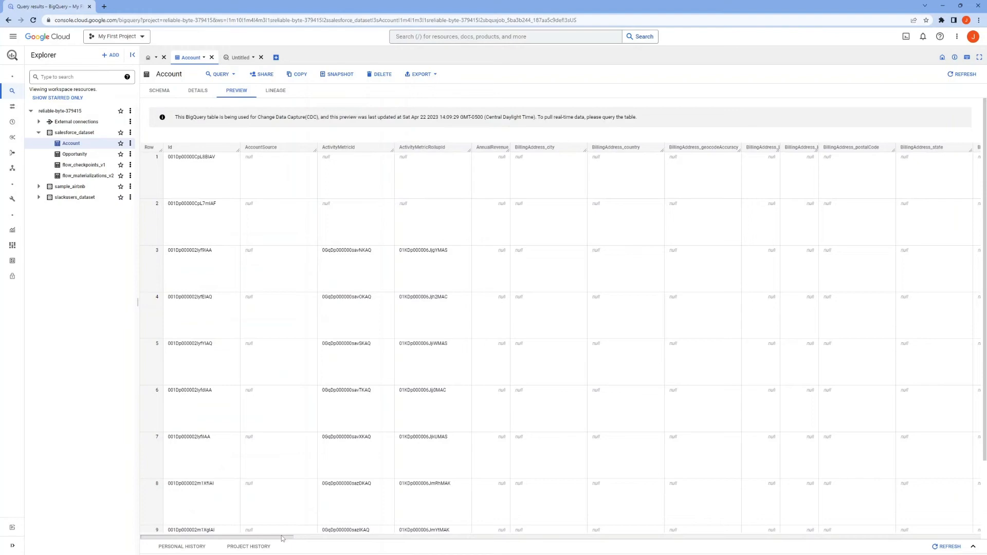
pyautogui.hscroll(3)
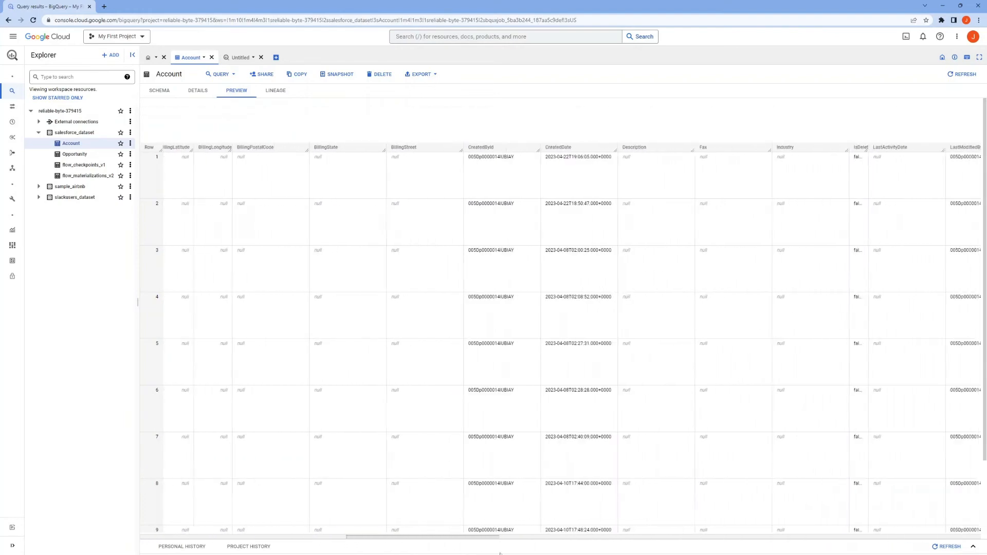
pyautogui.hscroll(3)
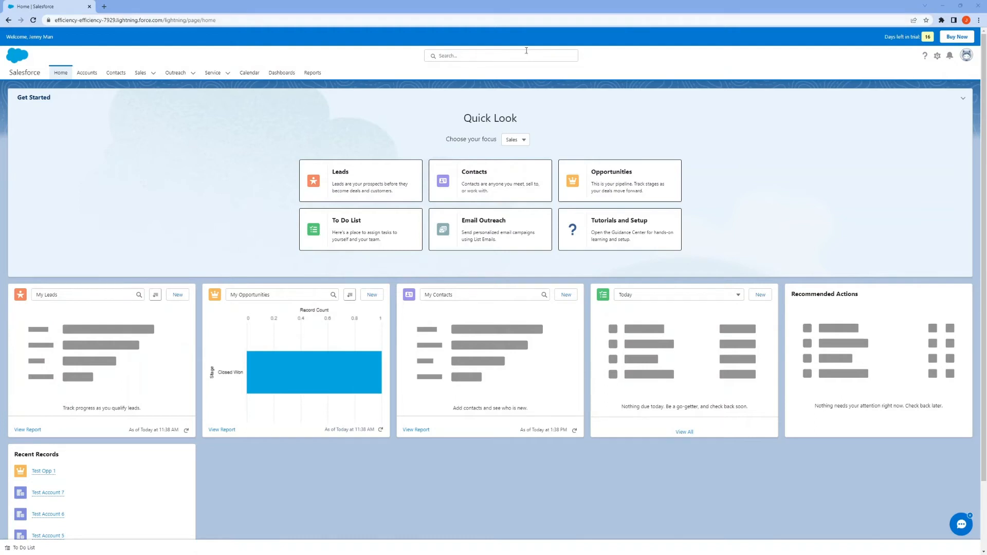
# From Setup, find Change Data Capture and move Account into the Selected Entities.
pyautogui.click(501, 56)
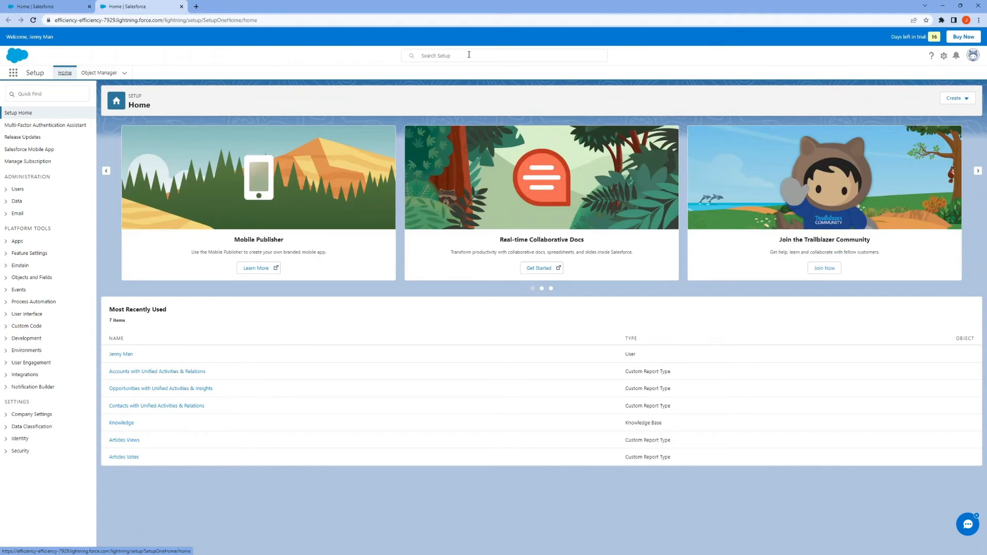
pyautogui.write('change data capture')
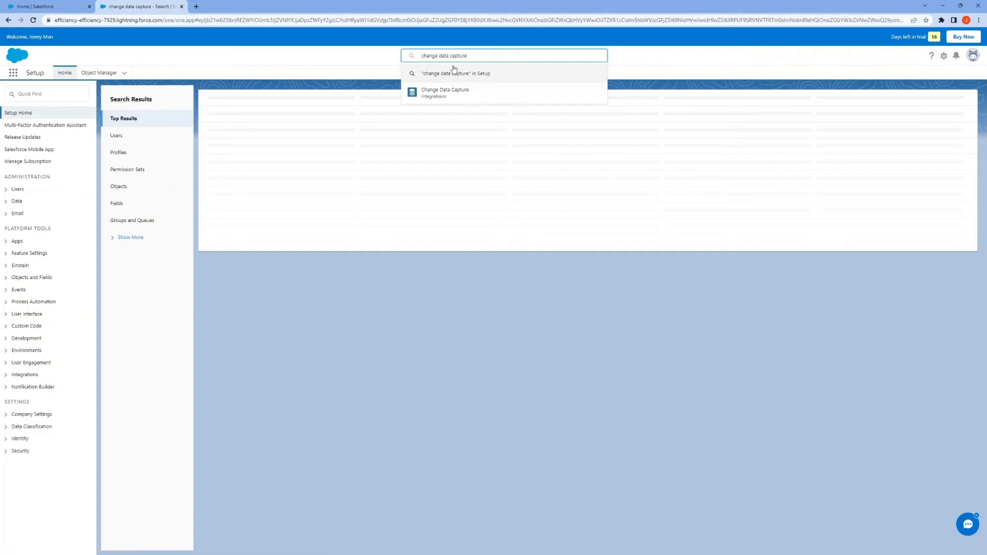
pyautogui.click(445, 92)
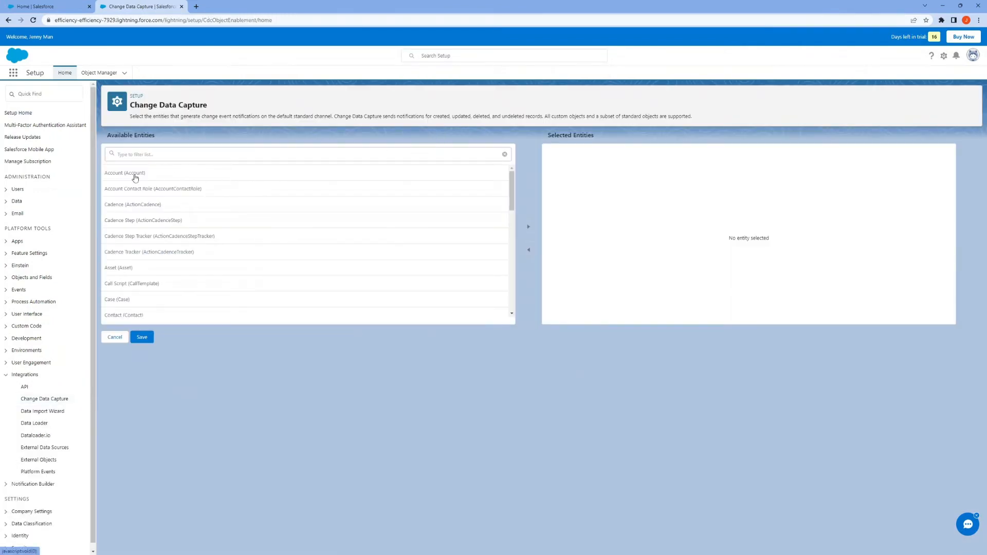
pyautogui.click(528, 227)
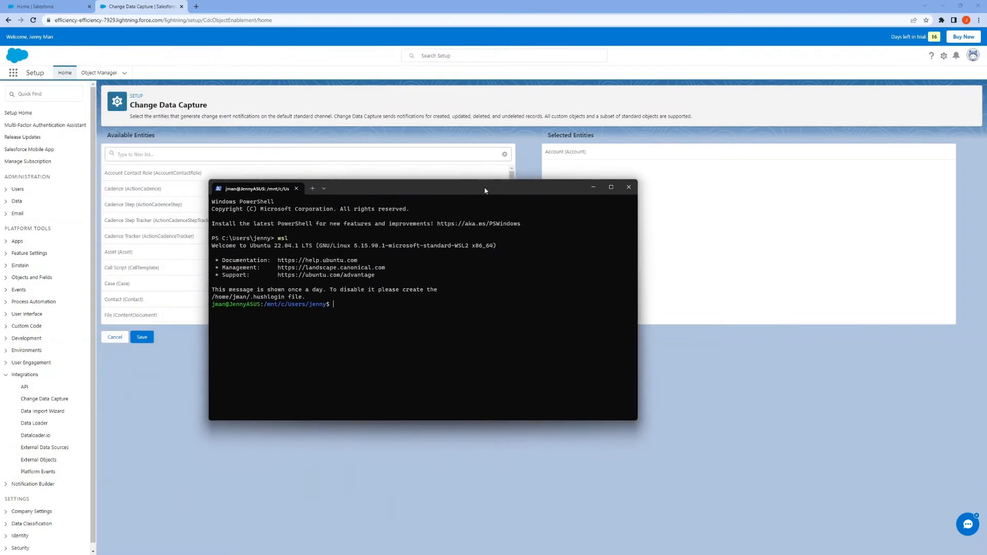
# From the EMP Connector docs, open the Streaming API overview under Getting Started with Streaming API.
pyautogui.click(610, 188)
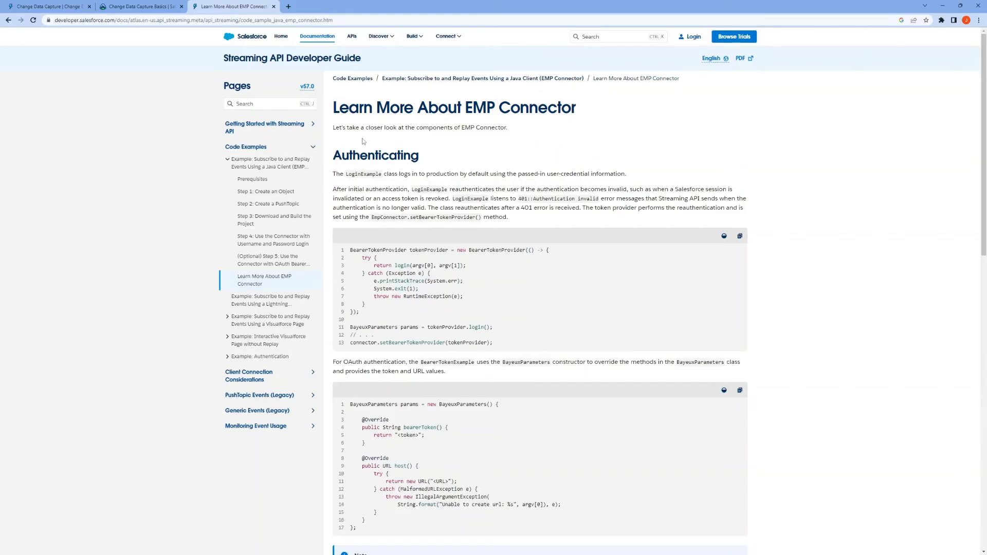
pyautogui.moveTo(810, 274)
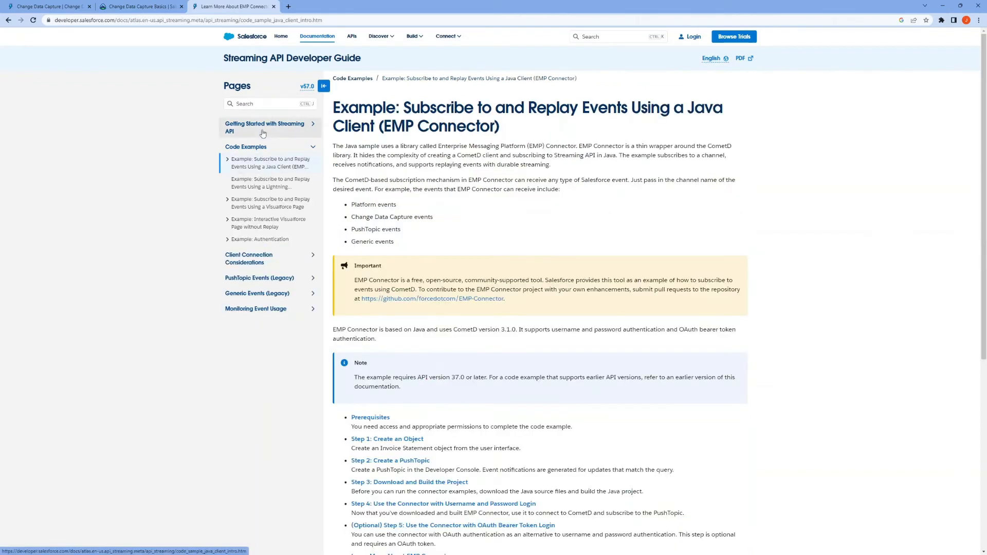
pyautogui.click(265, 128)
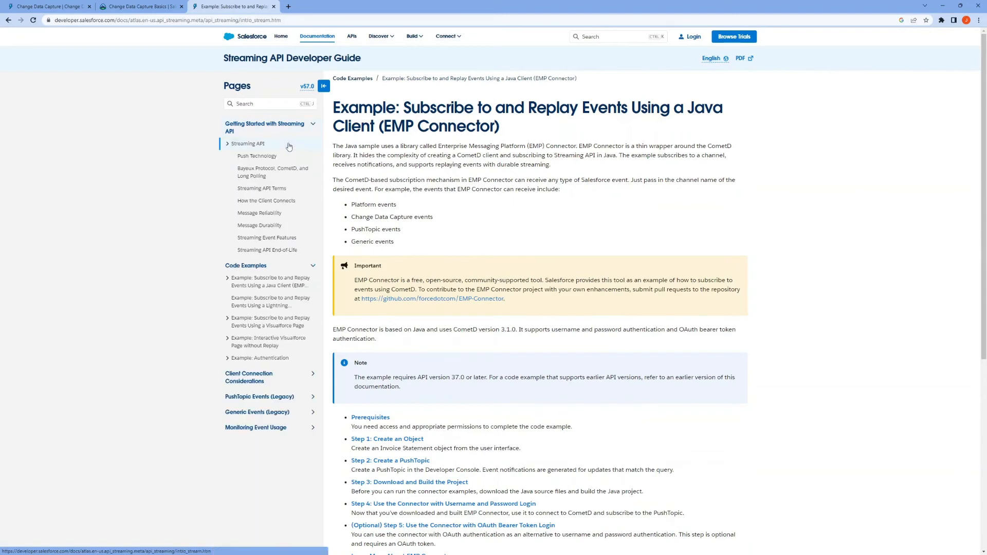
pyautogui.click(248, 144)
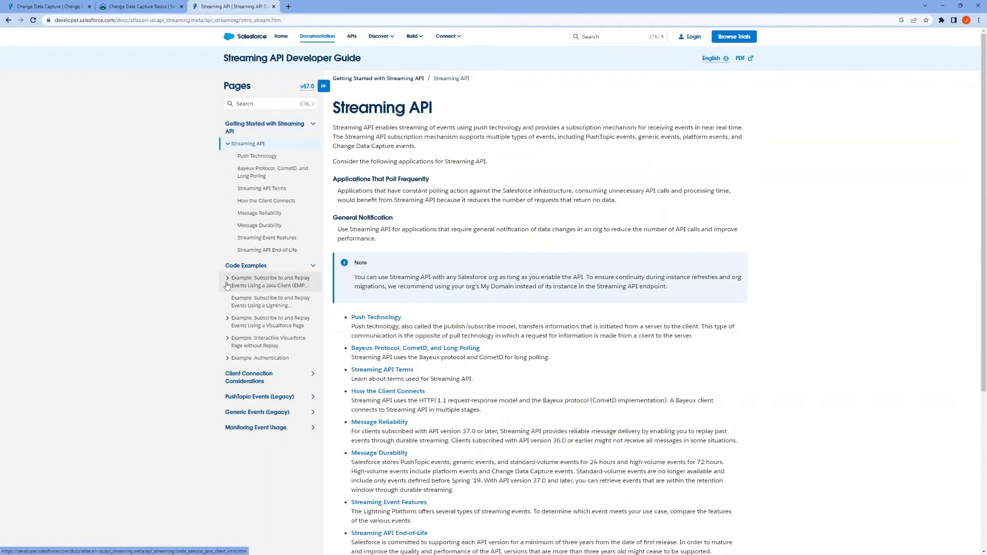
pyautogui.moveTo(204, 333)
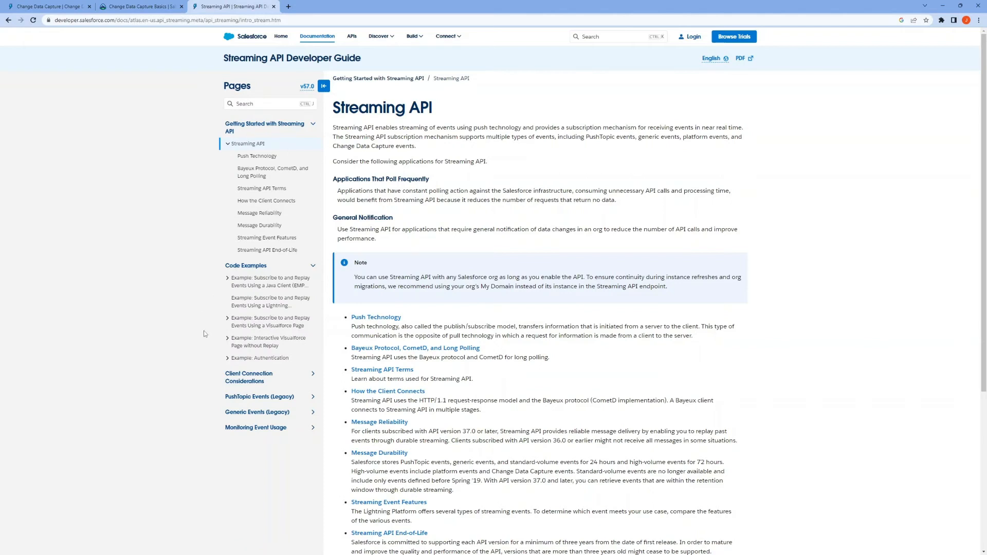
pyautogui.moveTo(270, 322)
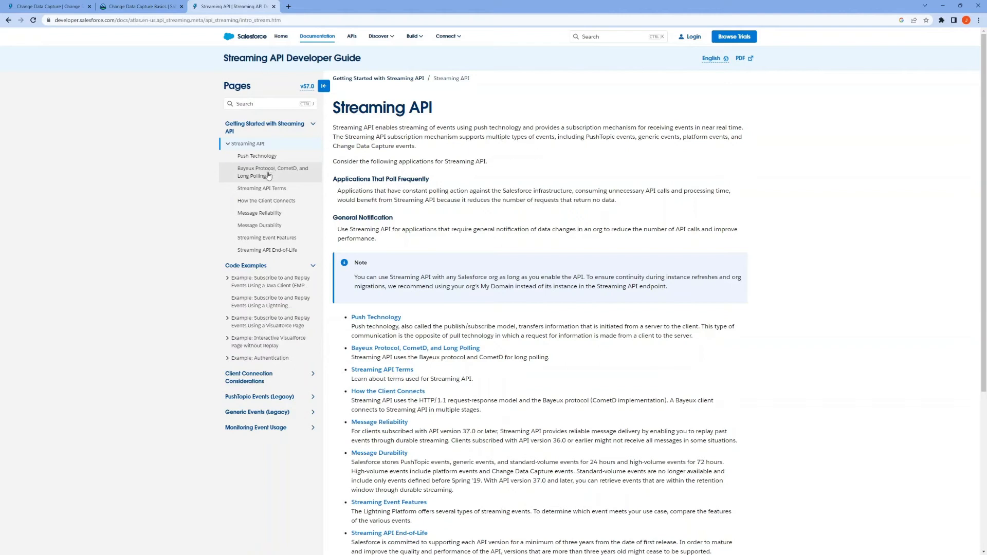
pyautogui.moveTo(268, 201)
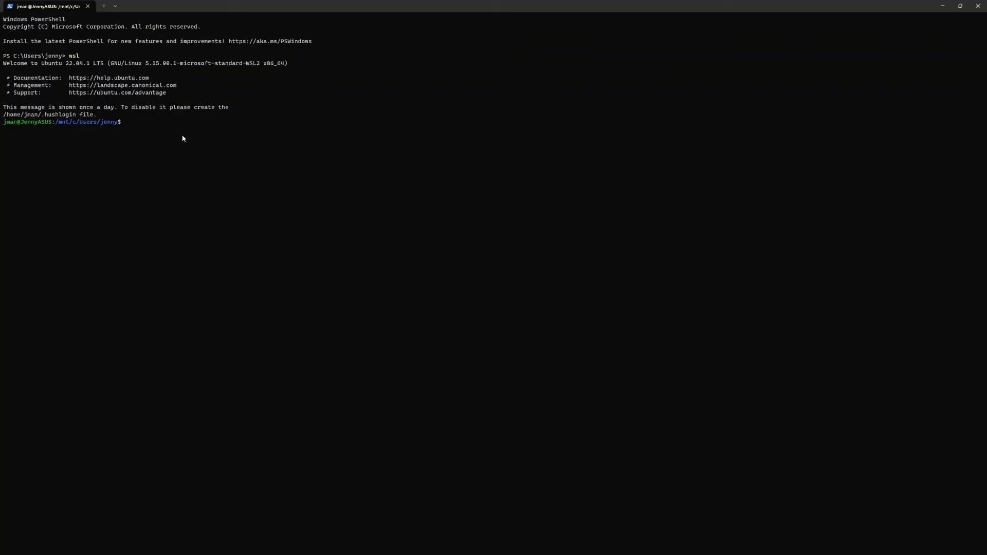
pyautogui.write('g')
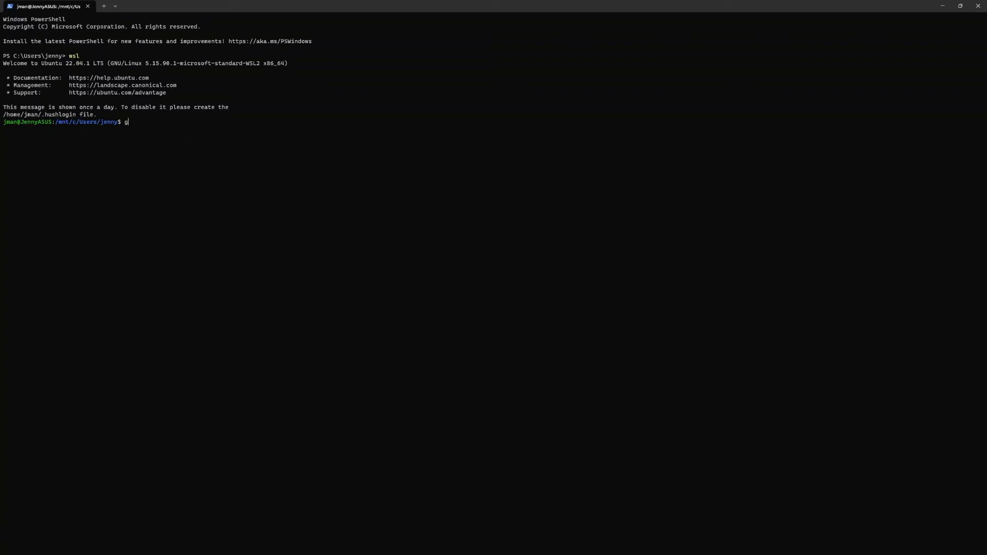
pyautogui.write('it clone')
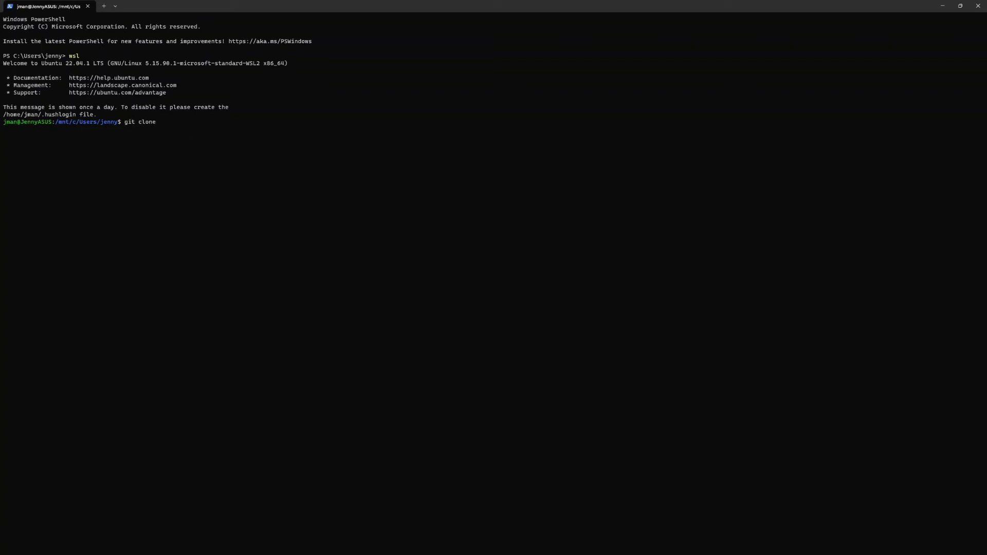
pyautogui.write('https://g')
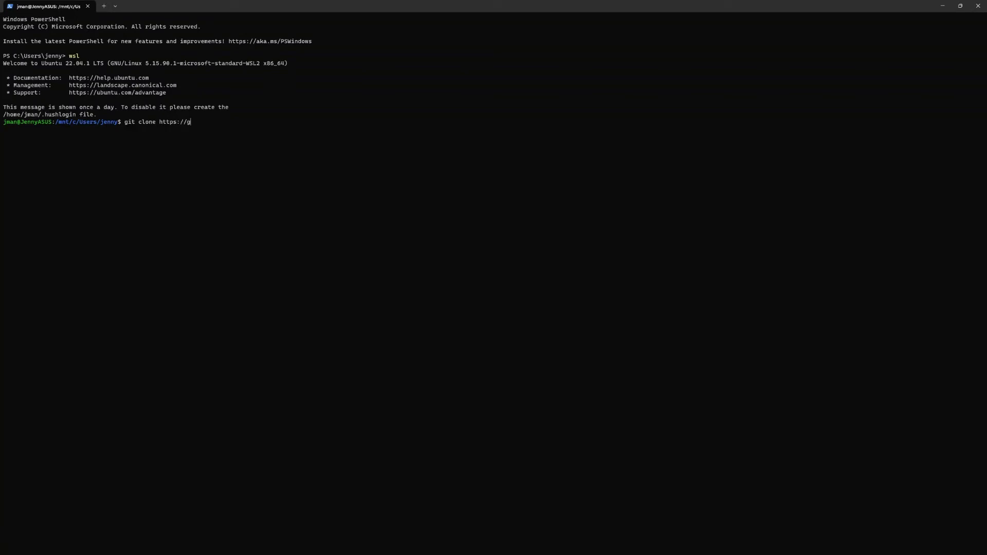
pyautogui.write('ithub.com/fo')
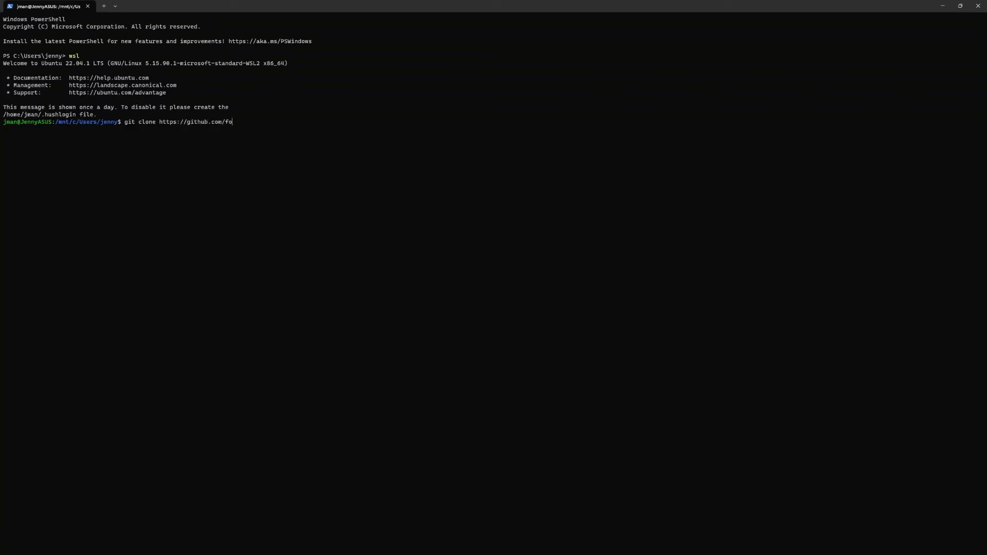
pyautogui.write('rce')
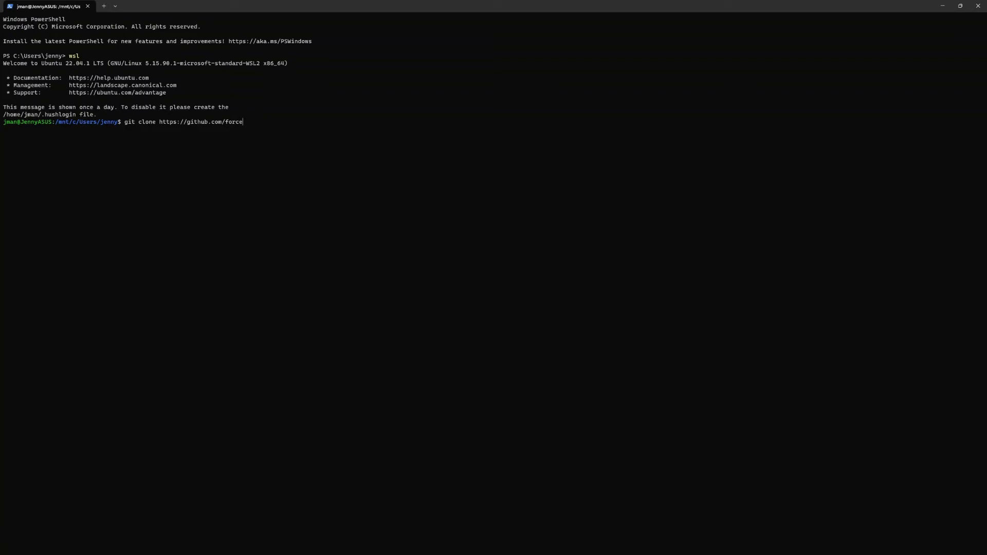
pyautogui.write('dotcom')
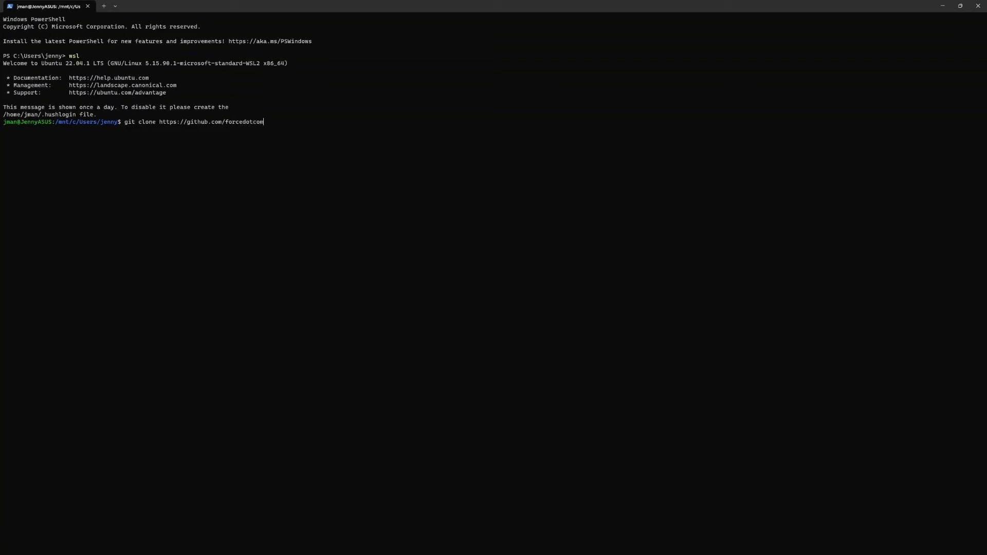
pyautogui.write('/EMP-connect')
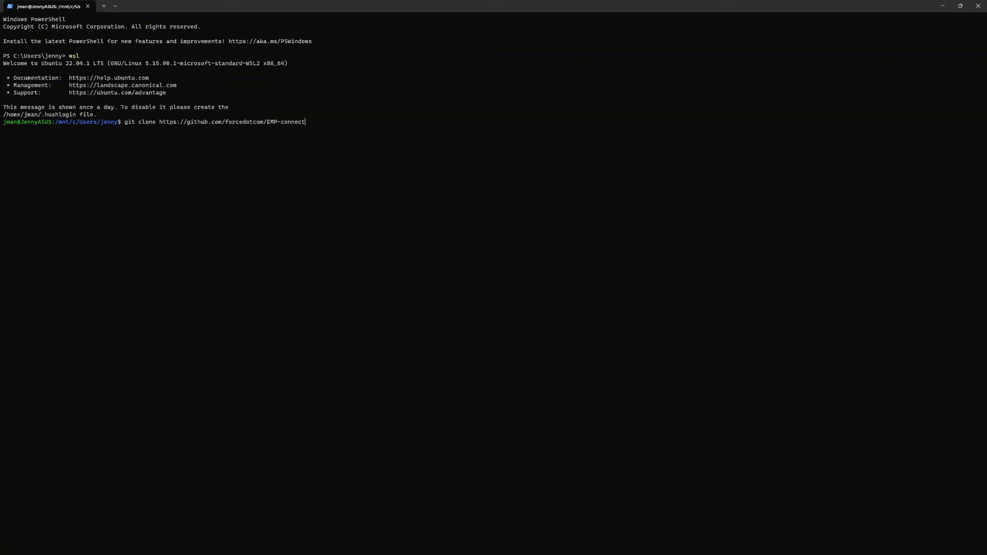
pyautogui.write('or.git')
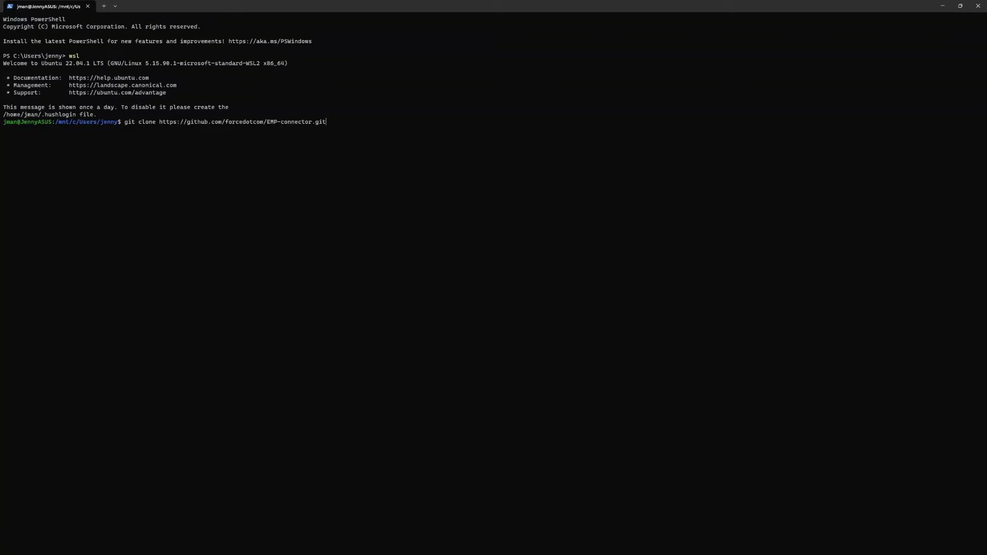
pyautogui.press('Enter')
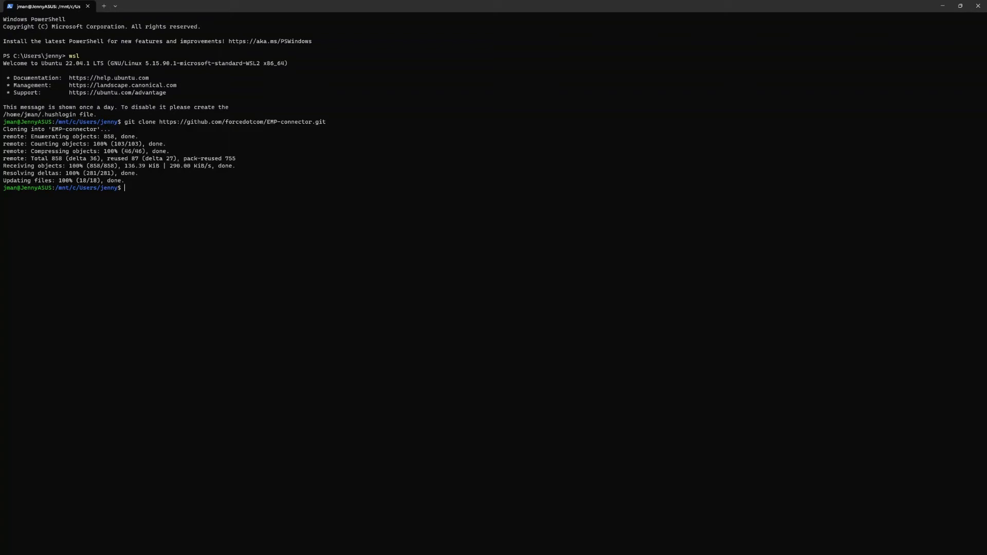
# Enter the EMP-connector folder and run mvn clean package until BUILD SUCCESS.
pyautogui.write('cd EMP-connector')
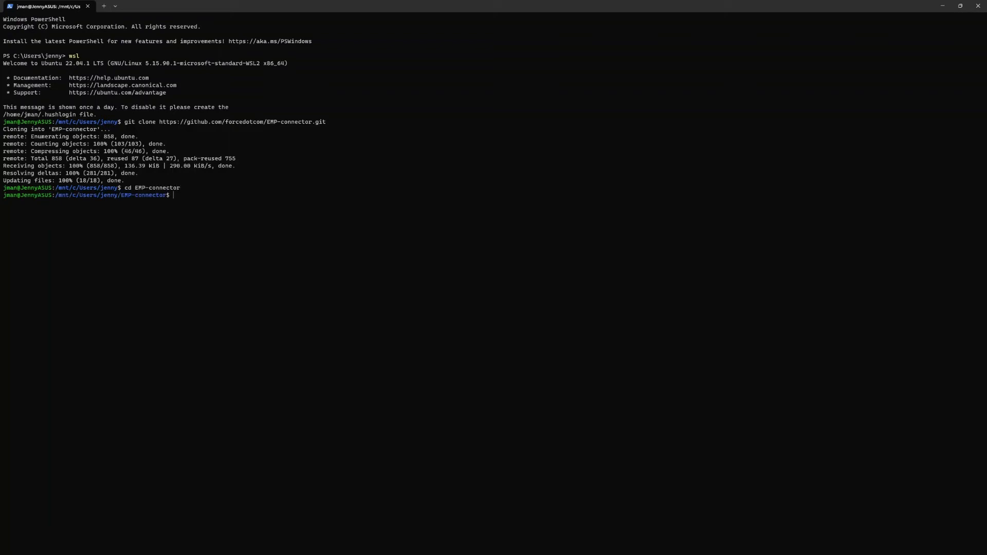
pyautogui.write('mvn clean package')
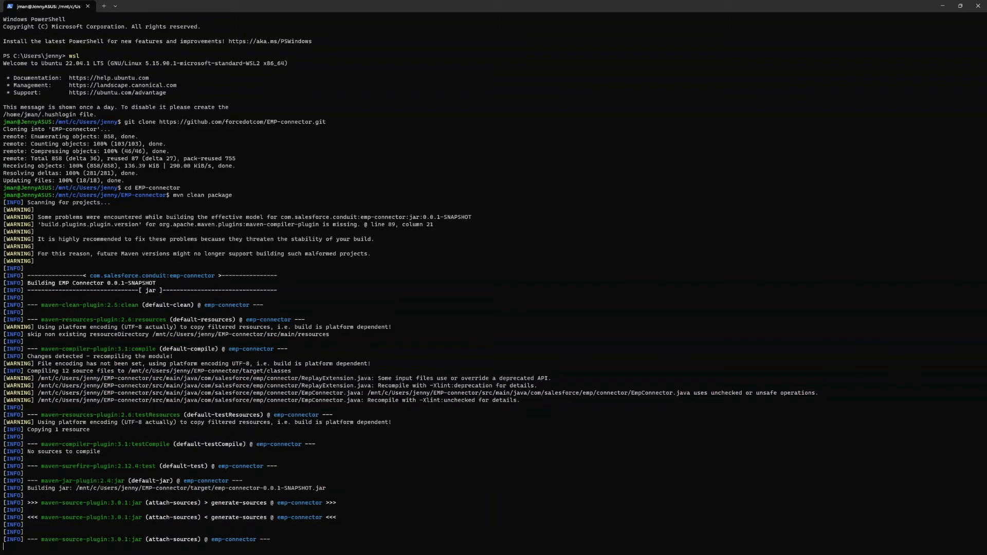
pyautogui.scroll(-3)
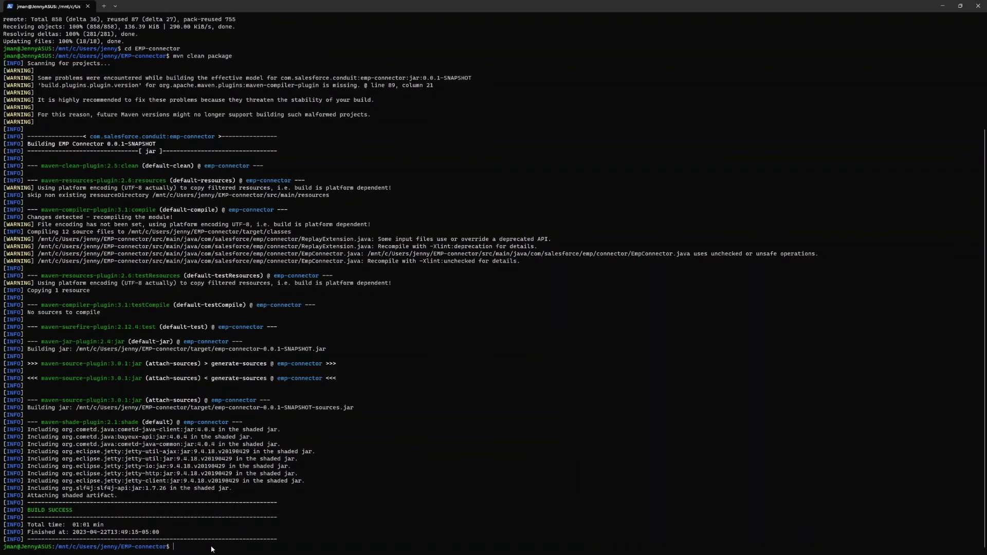
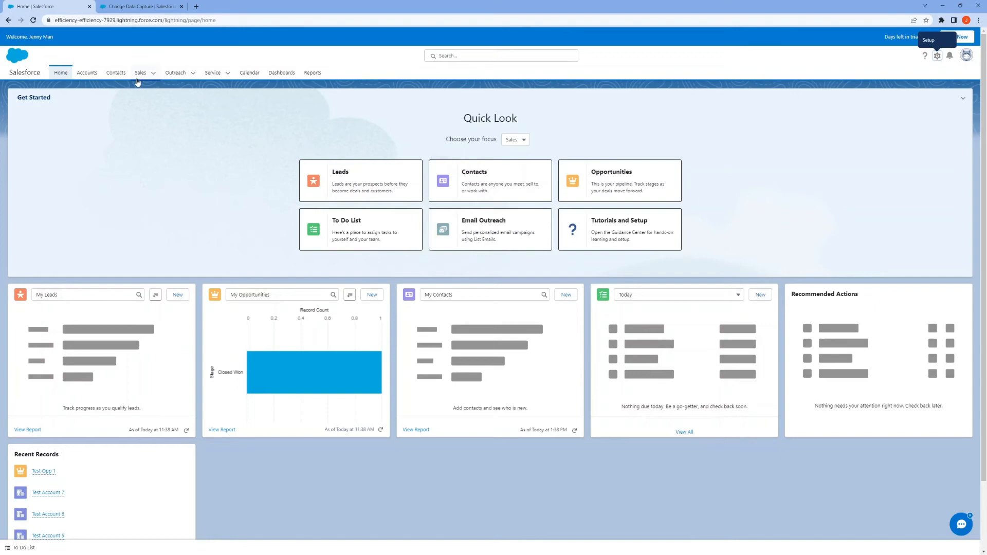
# From the Accounts list, create and save a new account named Test Account 8.
pyautogui.click(86, 72)
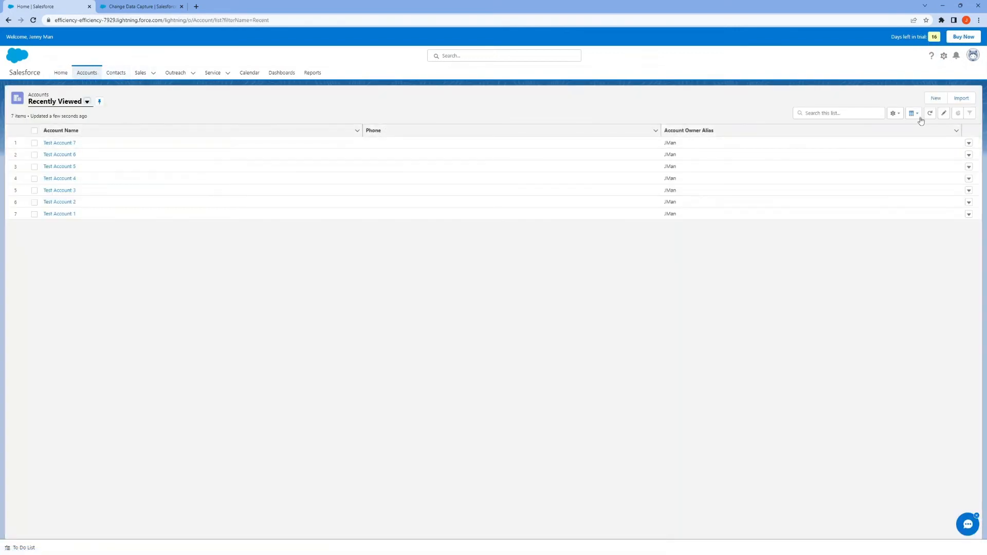
pyautogui.click(936, 98)
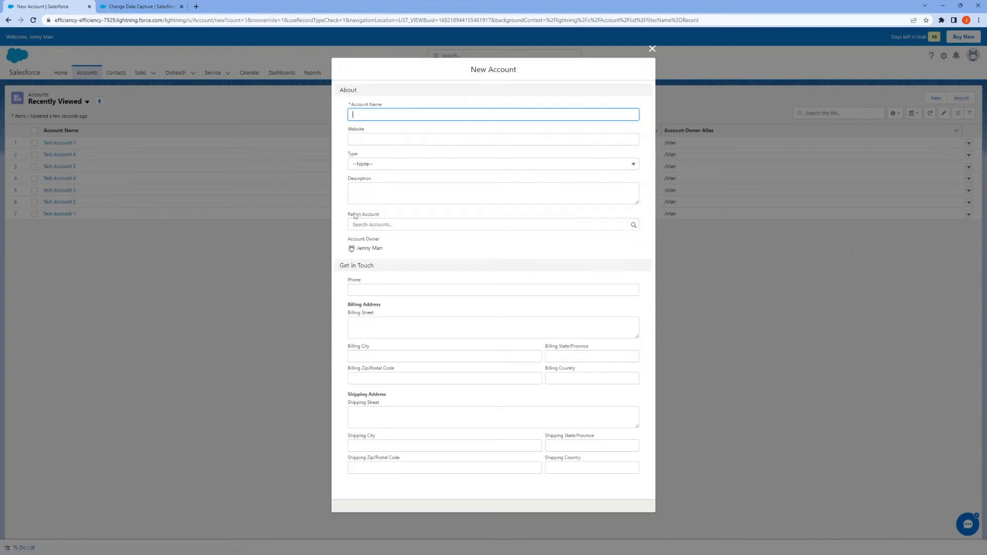
pyautogui.write('Test Account 8')
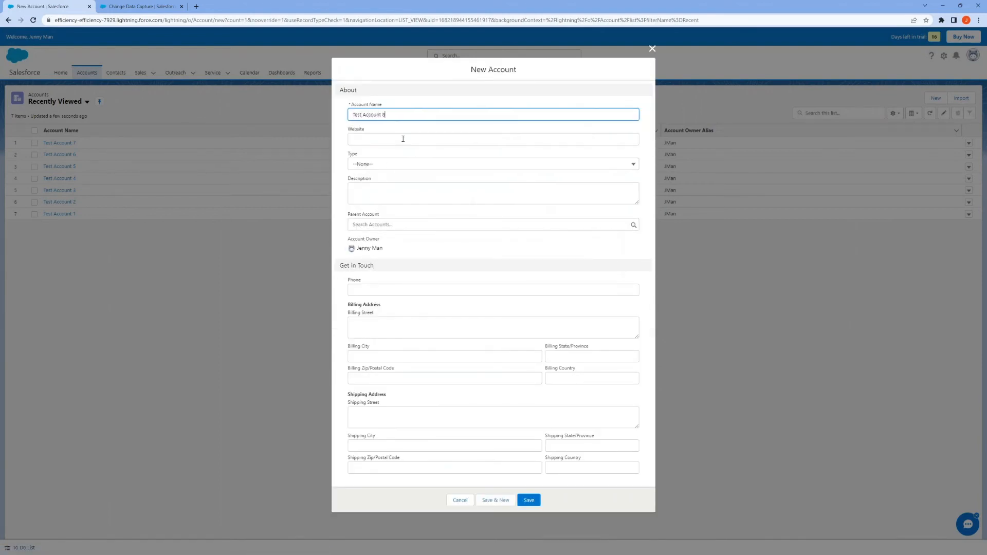
pyautogui.click(529, 500)
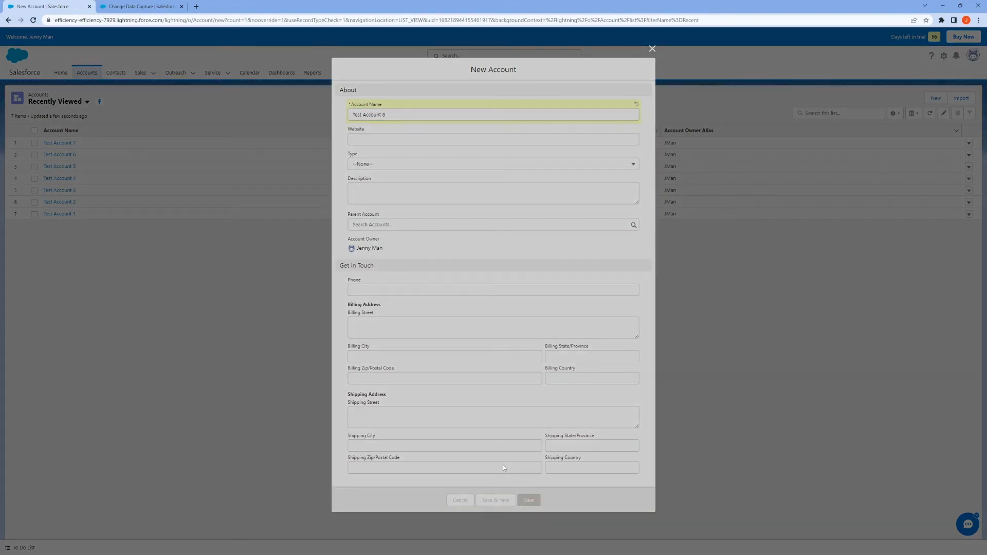
pyautogui.click(528, 500)
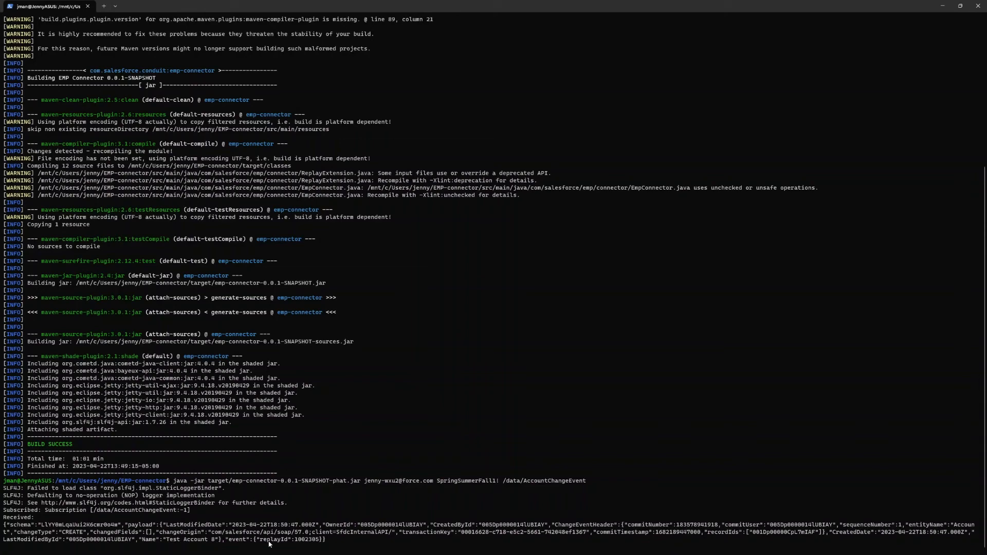
pyautogui.moveTo(360, 538)
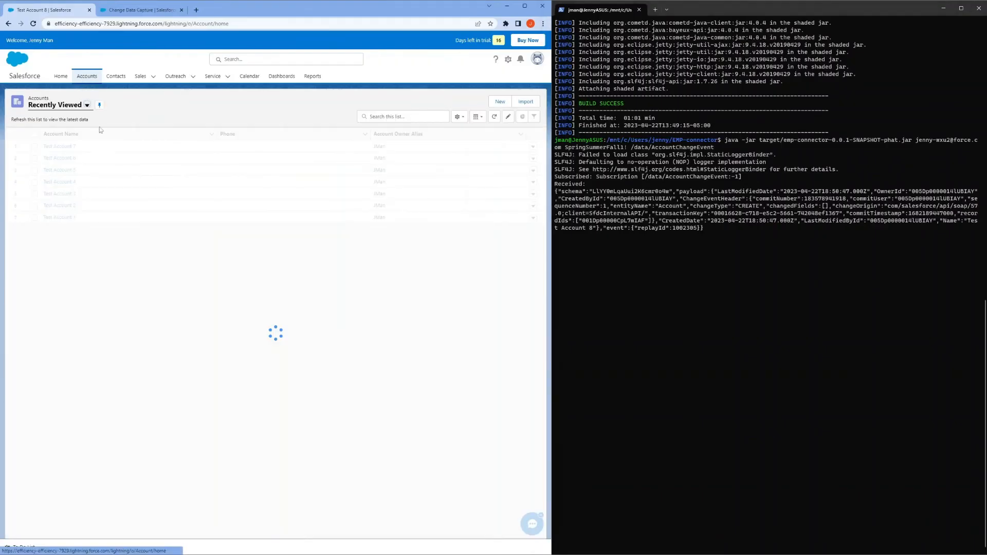
# Create and save another account named Test Account 9 while the terminal shows alongside.
pyautogui.click(499, 102)
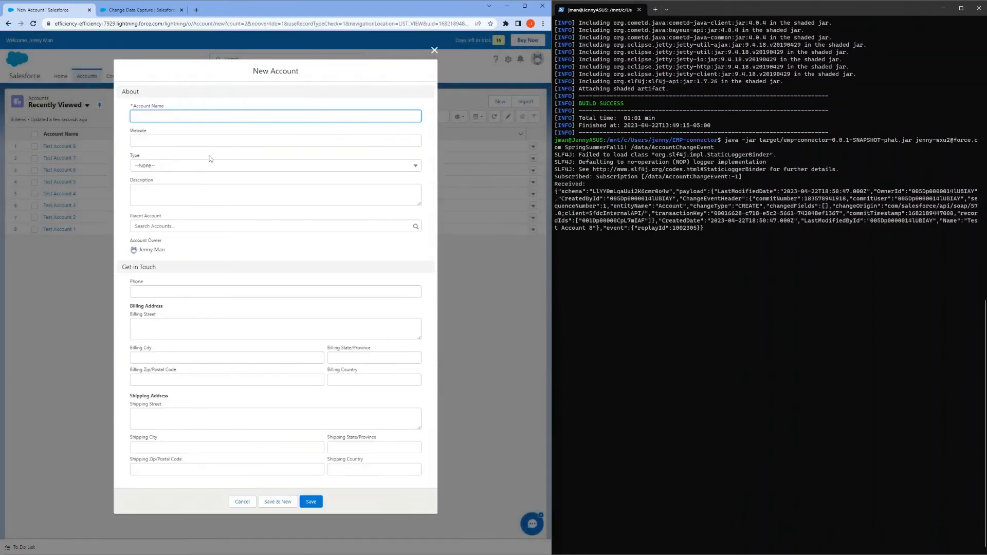
pyautogui.write('Test Account 9')
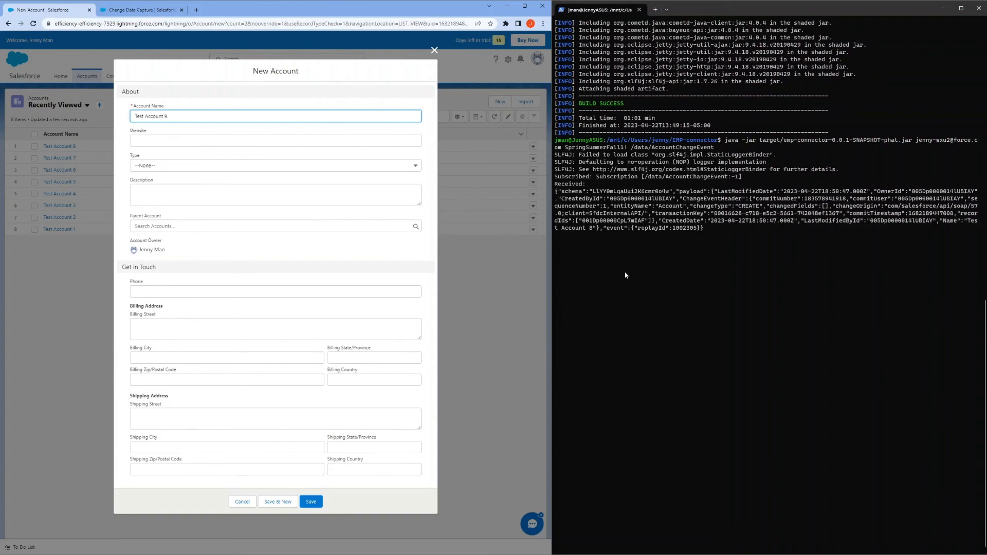
pyautogui.click(310, 502)
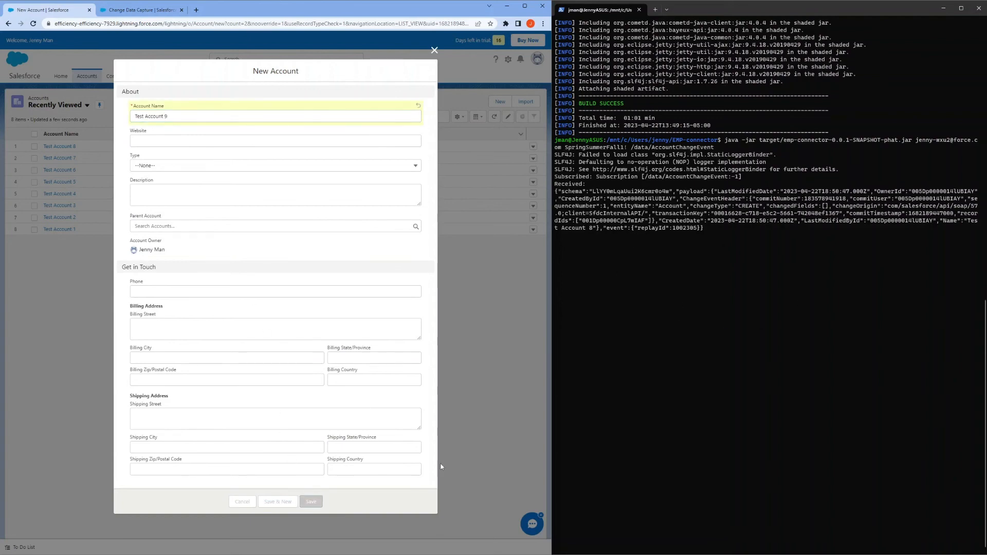
pyautogui.click(311, 501)
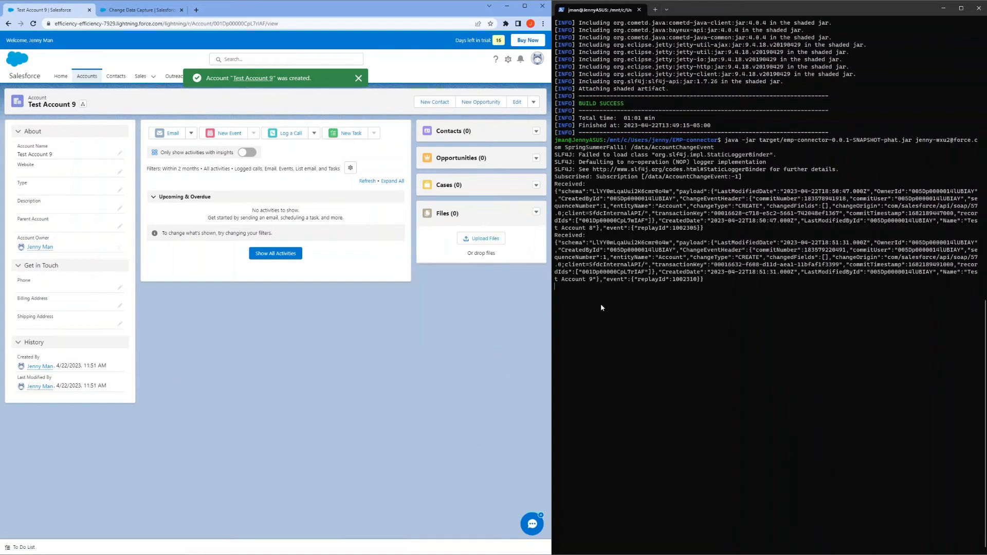
pyautogui.moveTo(792, 291)
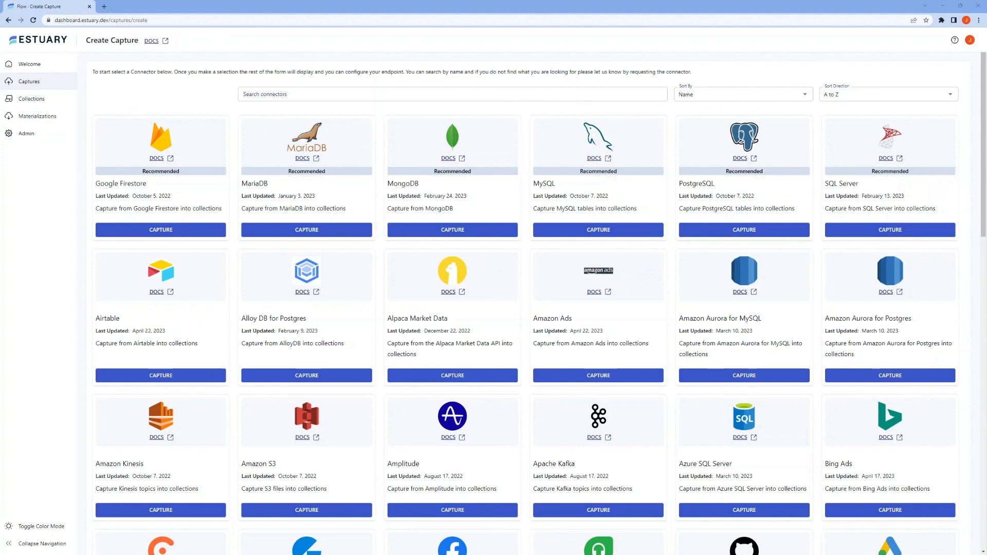
# Search the connector catalog for 'salesforce' to show the Salesforce and Salesforce Real-Time connectors.
pyautogui.click(452, 93)
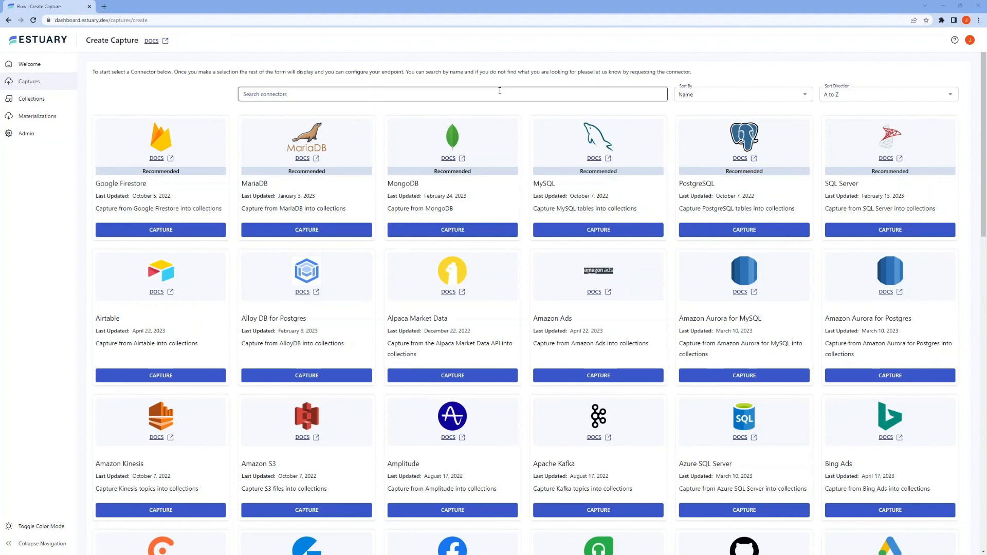
pyautogui.write('salesforce')
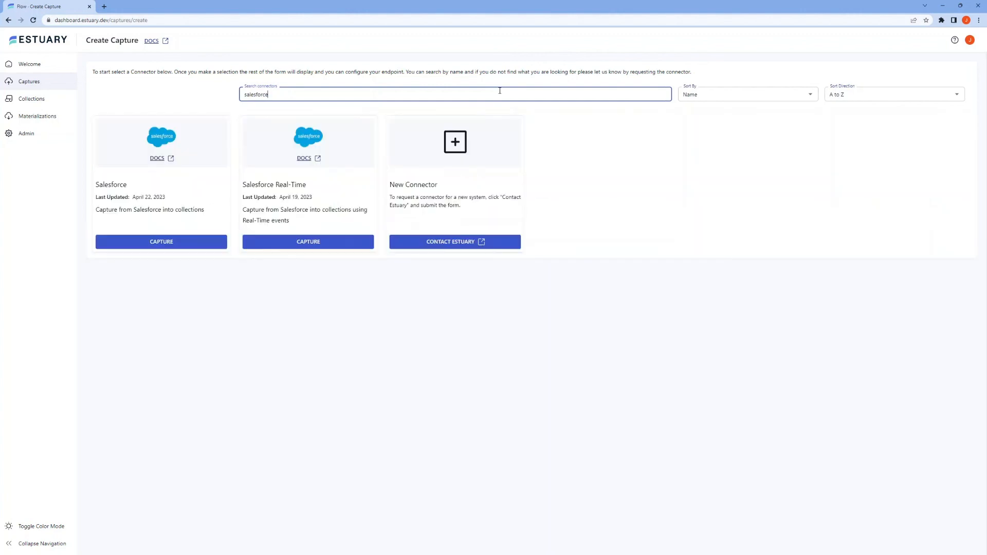
pyautogui.moveTo(214, 212)
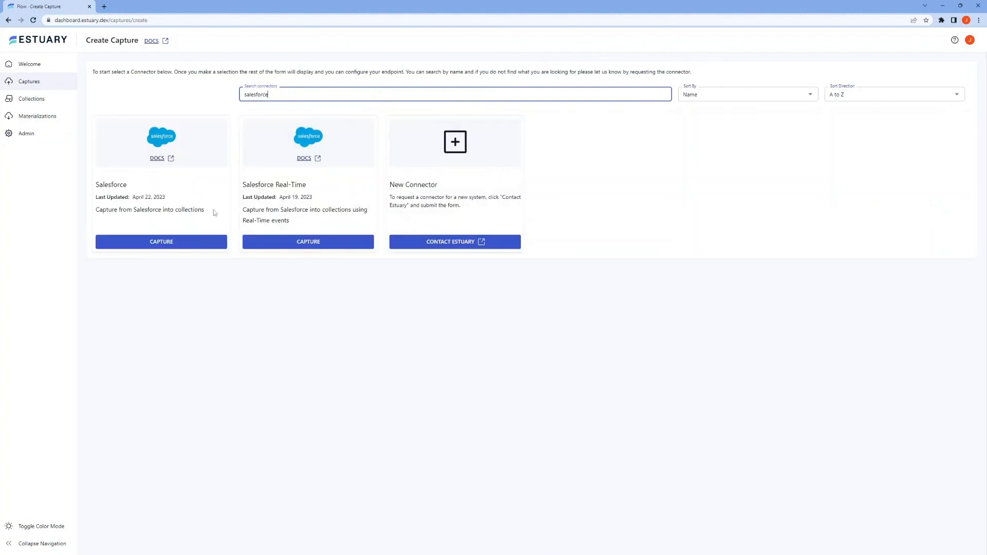